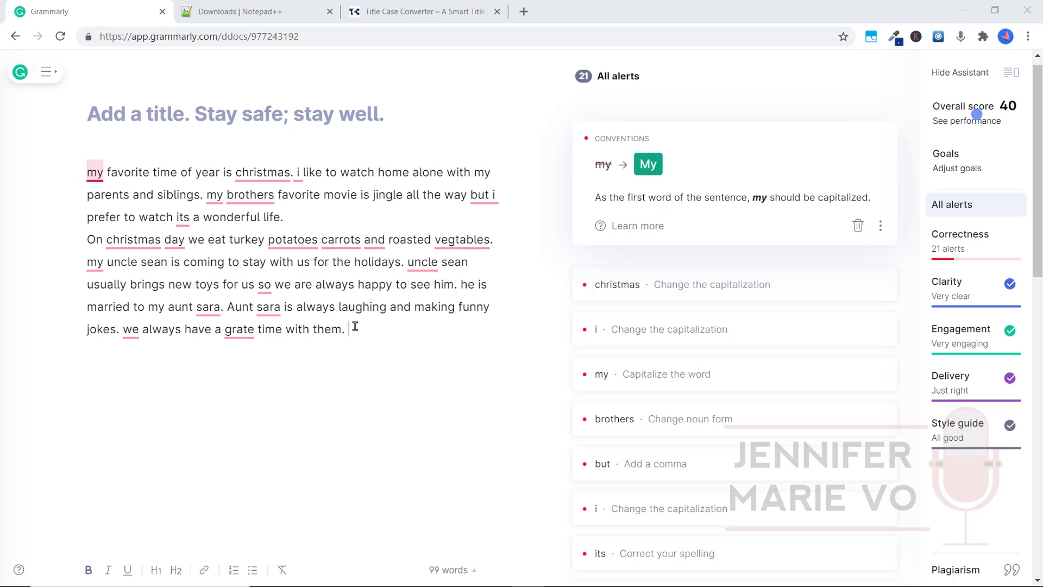
mouse_move(362, 320)
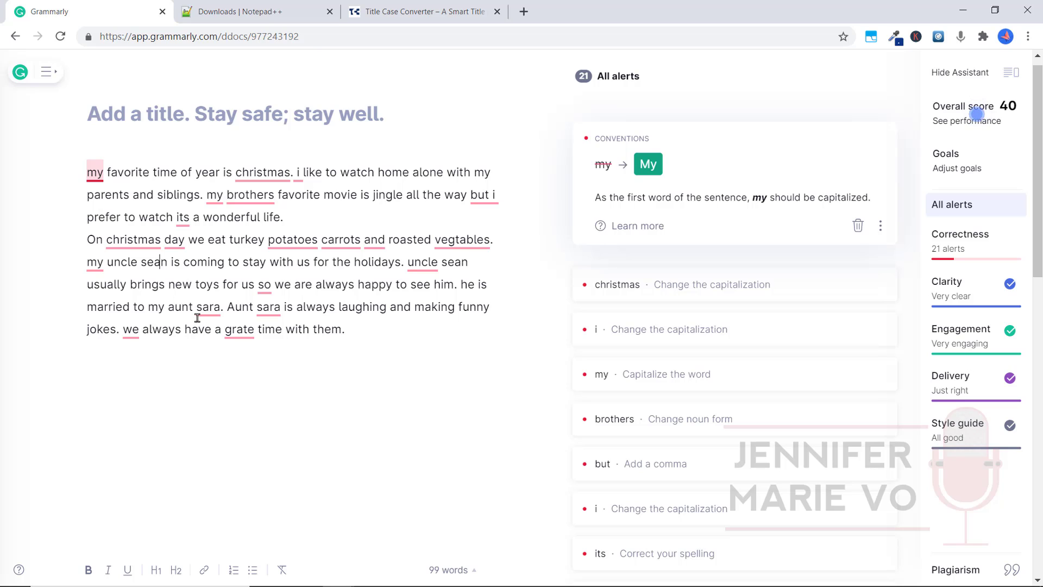
mouse_move(220, 310)
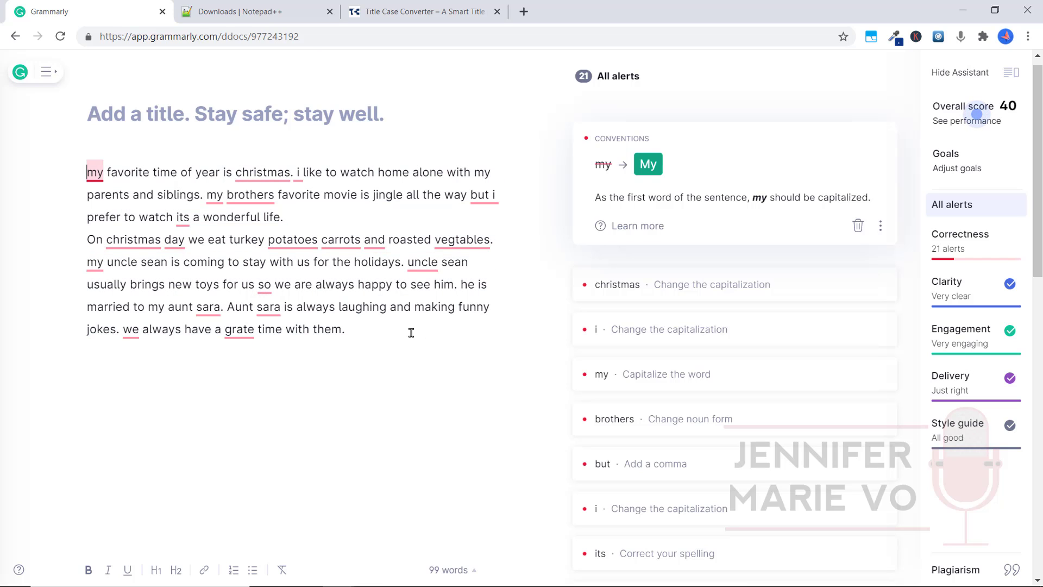
Select the whole Christmas transcript text in the Grammarly editor.
left_click_drag(103, 172, 345, 328)
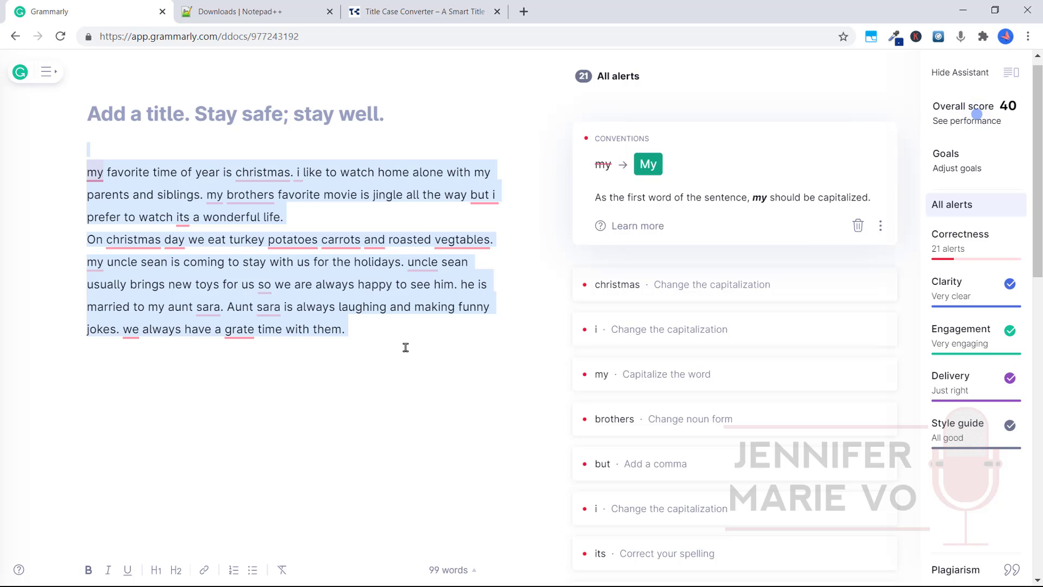
mouse_move(402, 341)
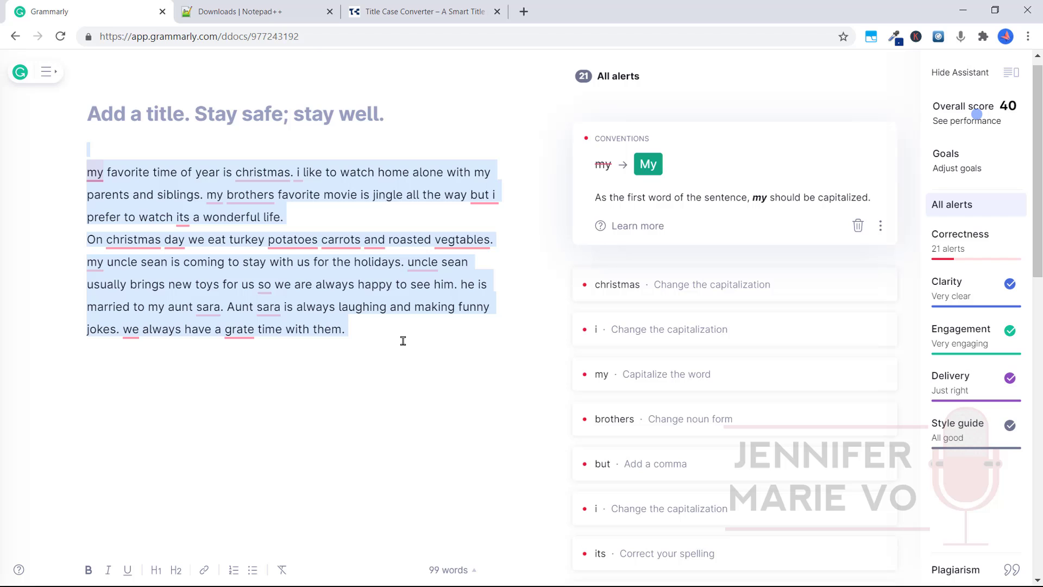
mouse_move(395, 357)
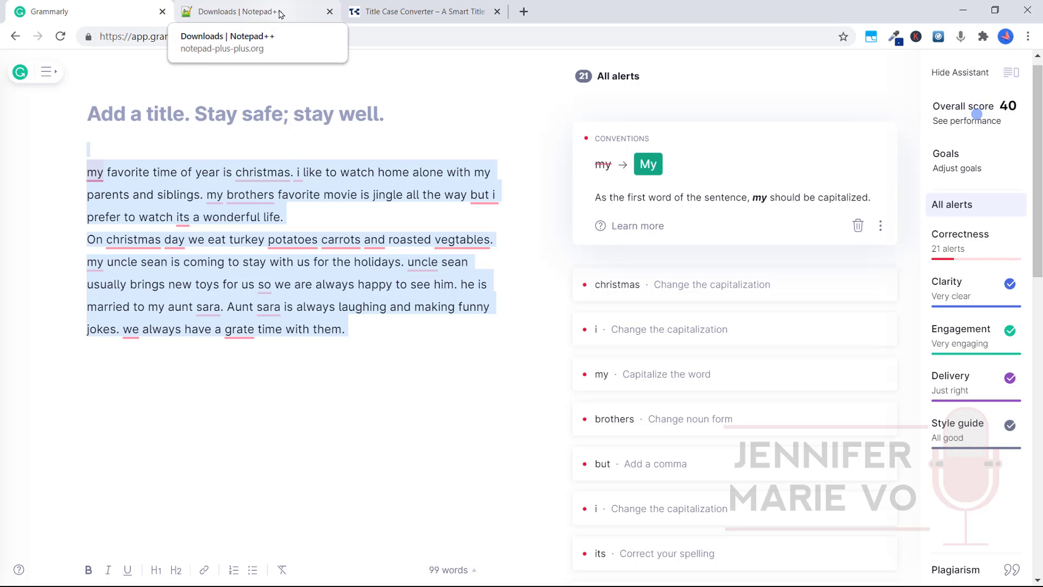
Switch to the Notepad++ downloads page tab in the browser.
left_click(253, 11)
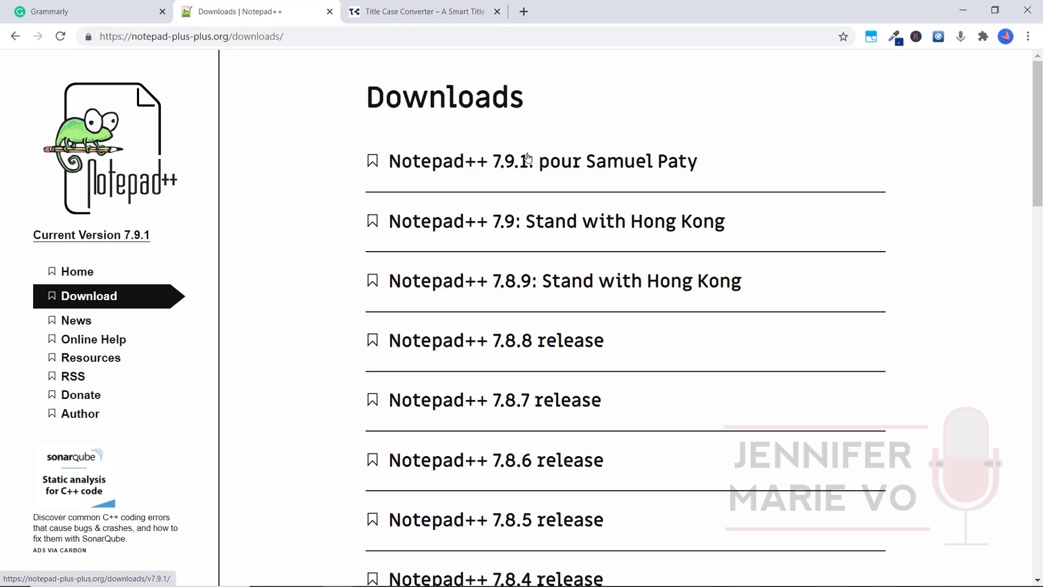
mouse_move(549, 164)
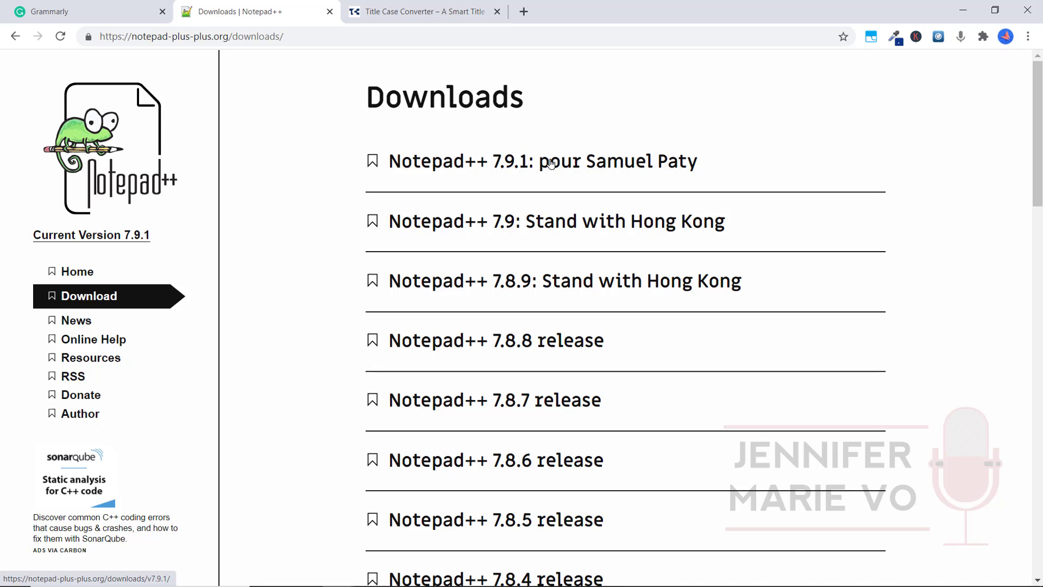
mouse_move(540, 164)
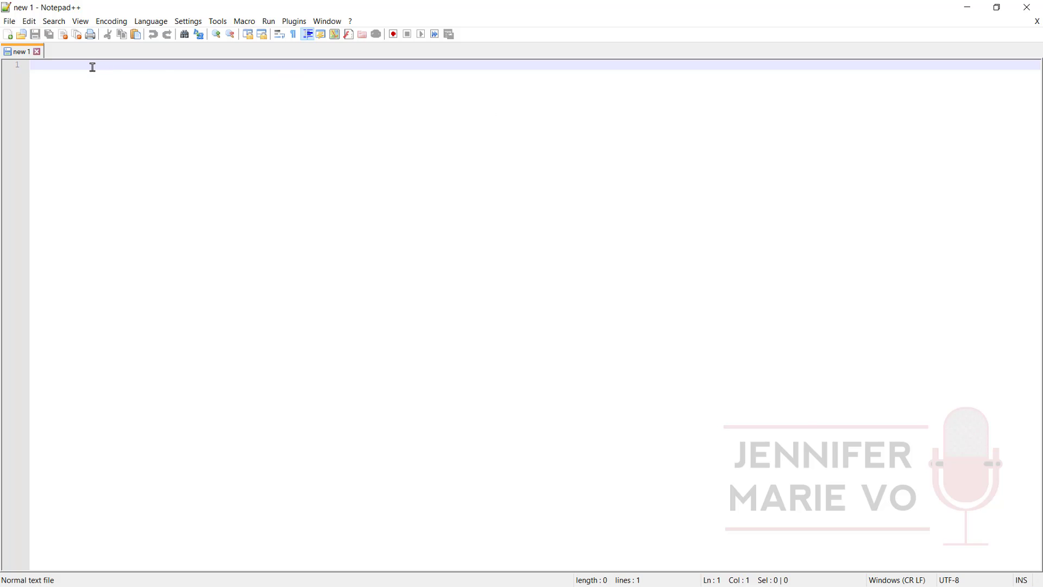
Paste the transcript into the empty Notepad++ document and turn on Word wrap.
right_click(93, 66)
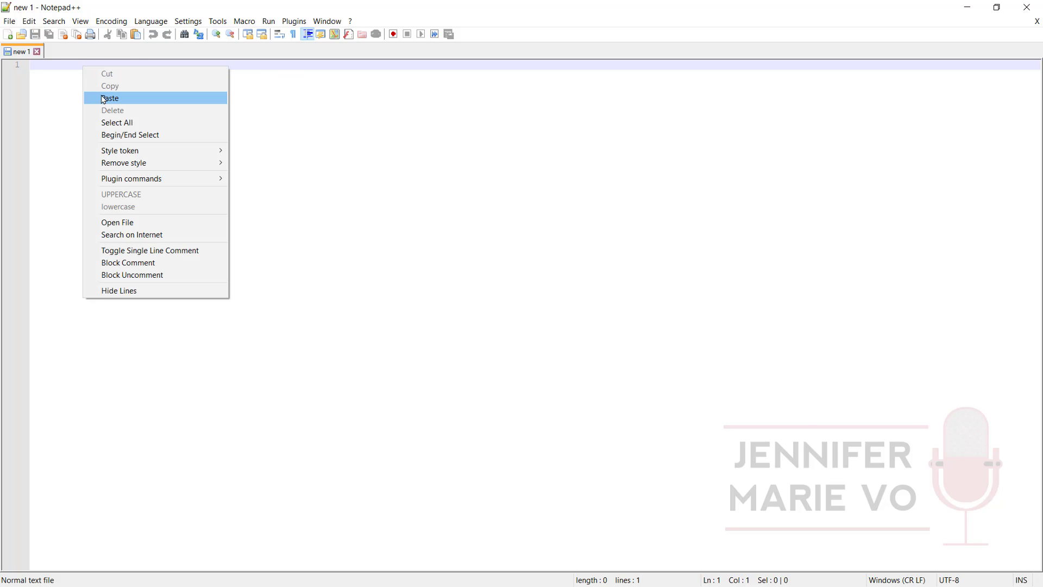
left_click(110, 98)
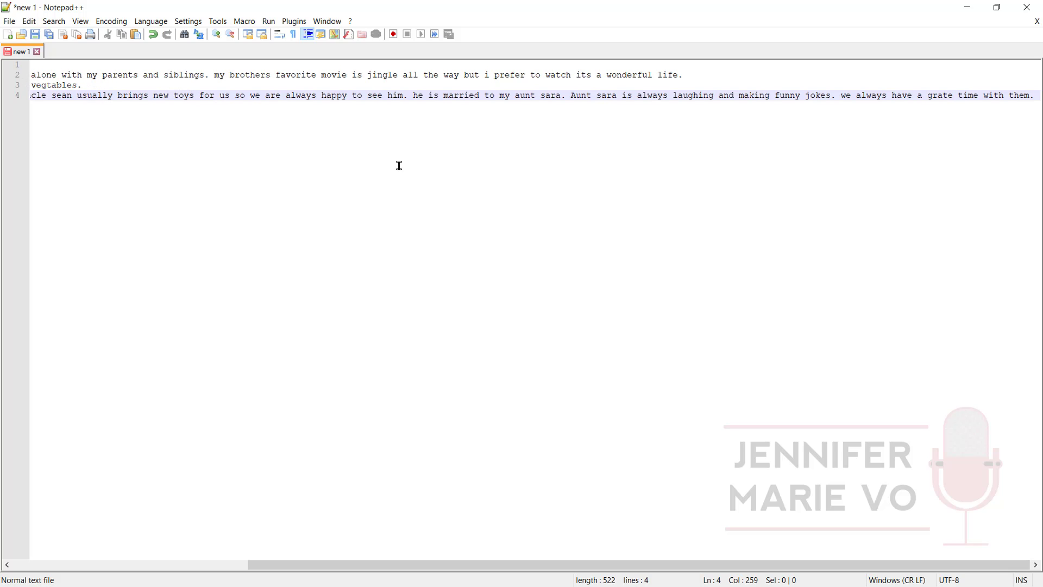
mouse_move(848, 565)
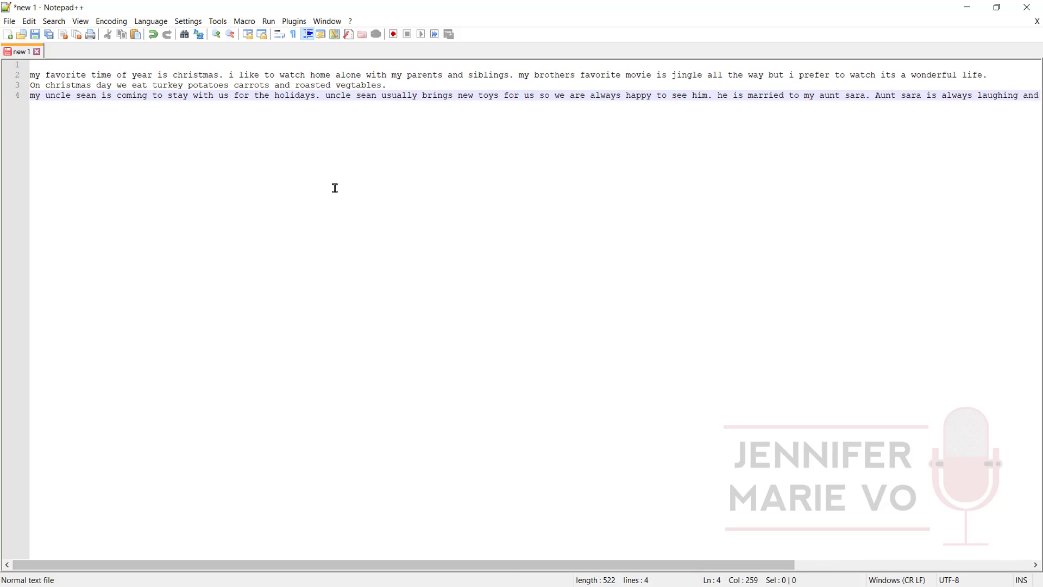
left_click(79, 21)
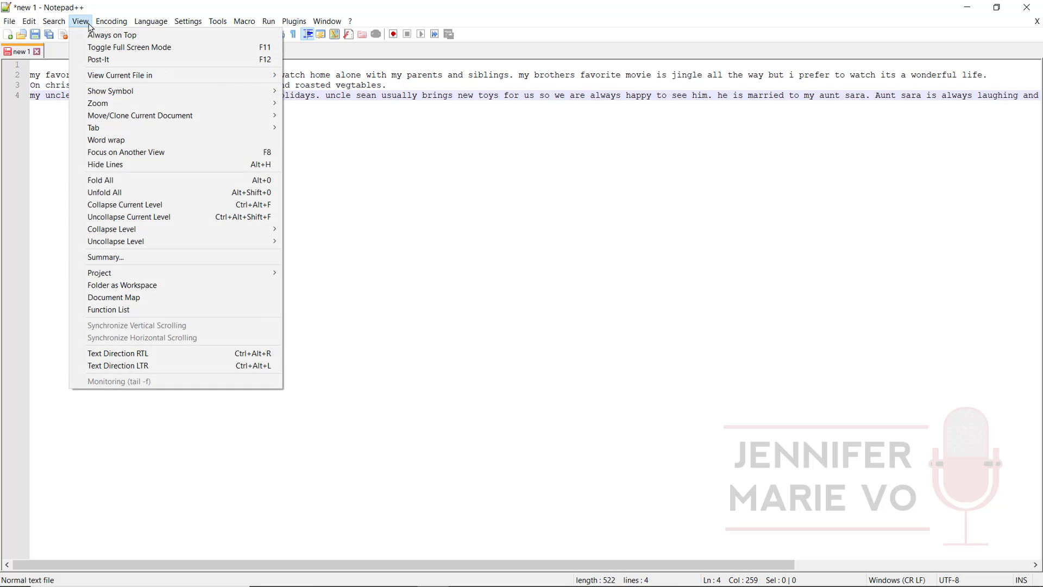
mouse_move(106, 140)
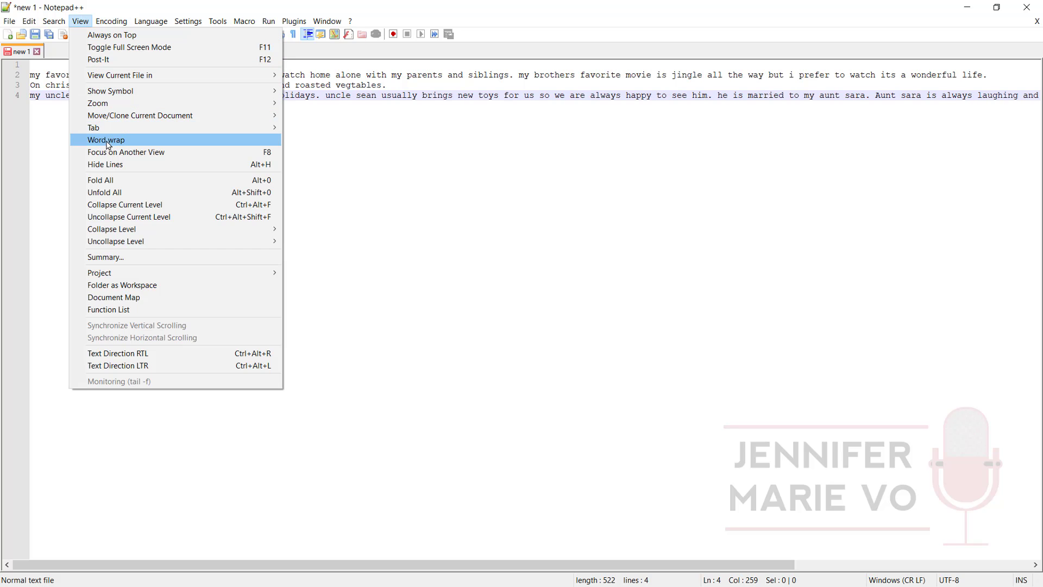
left_click(105, 141)
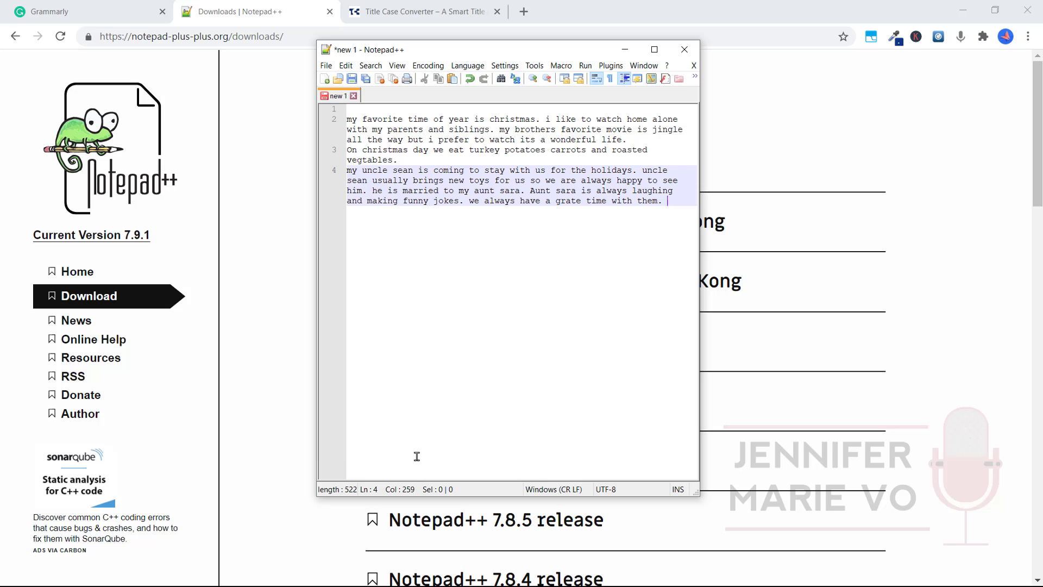
mouse_move(643, 244)
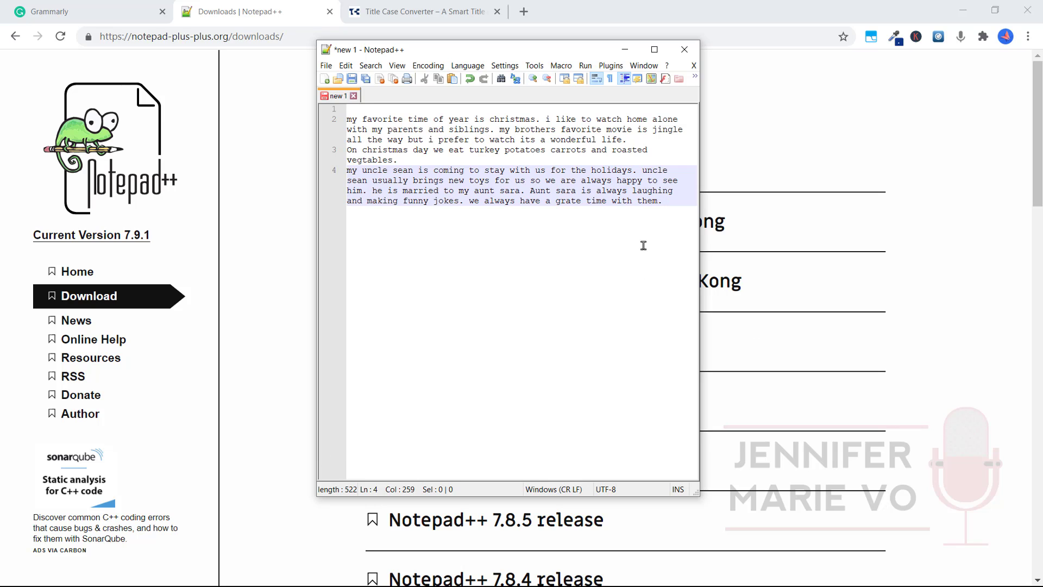
mouse_move(587, 249)
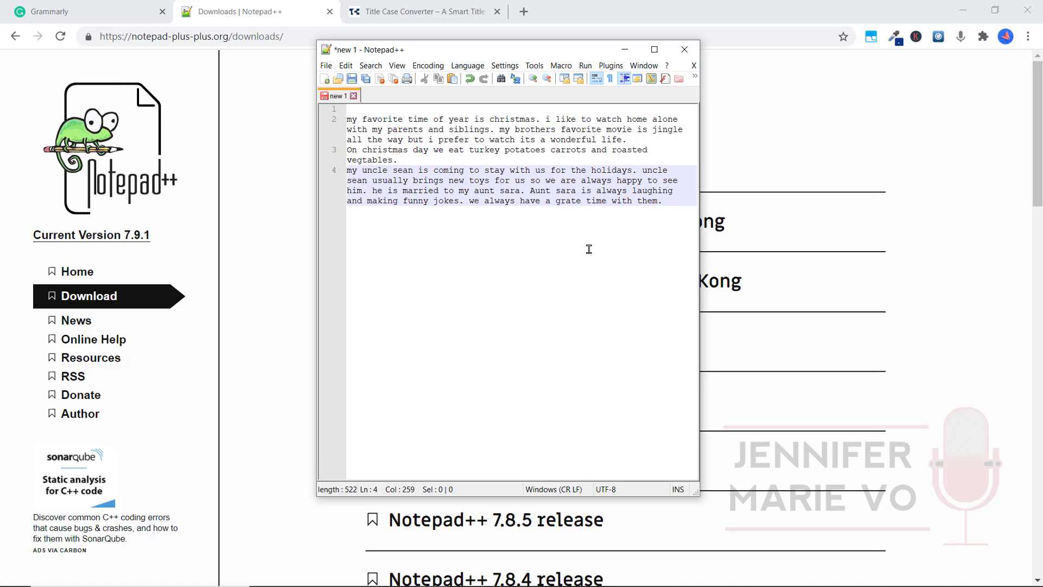
mouse_move(391, 171)
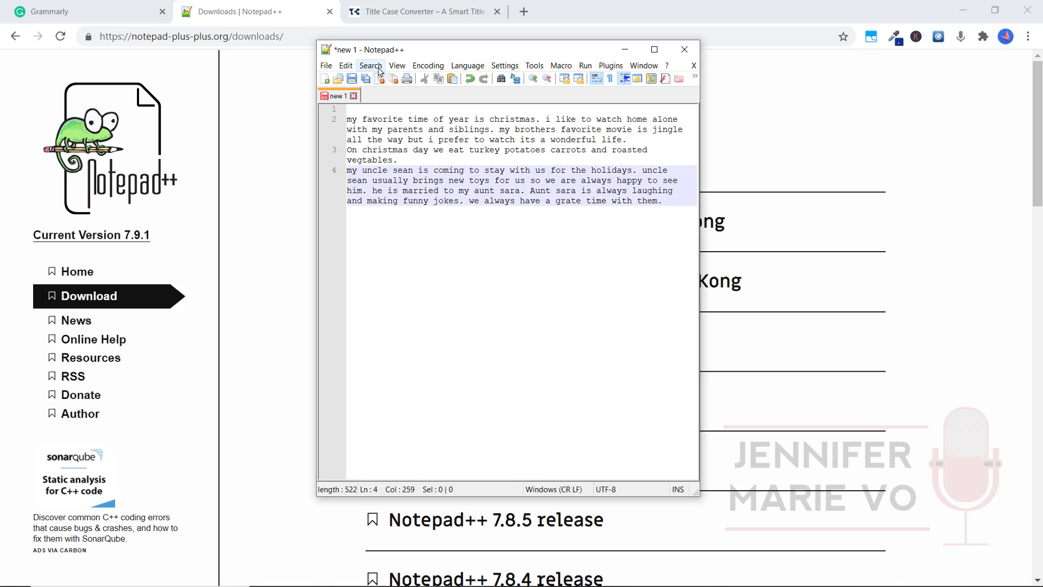
Replace every 'sean' with 'Shawn' in one Replace All pass.
left_click(369, 65)
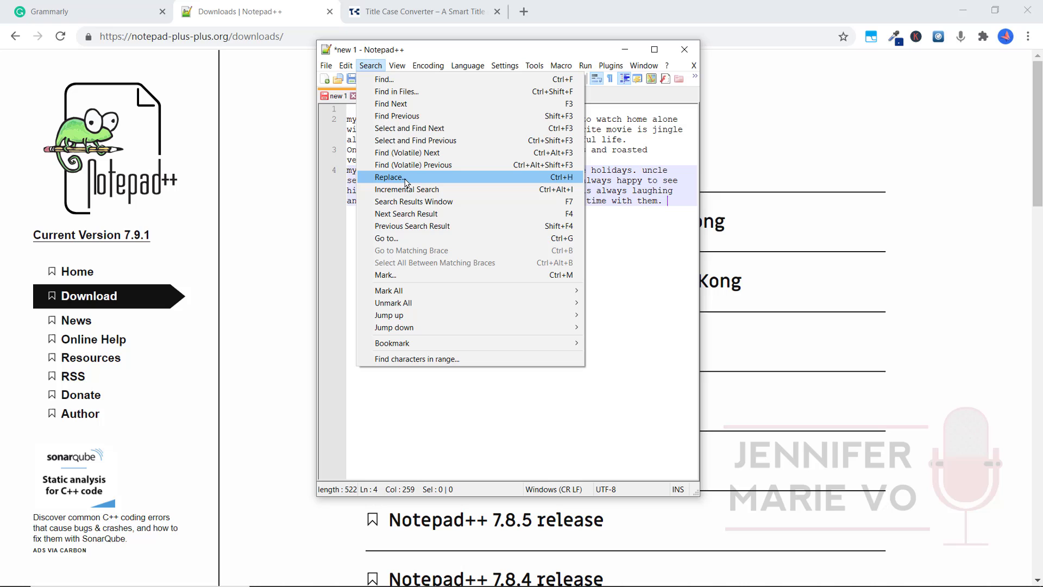
left_click(389, 177)
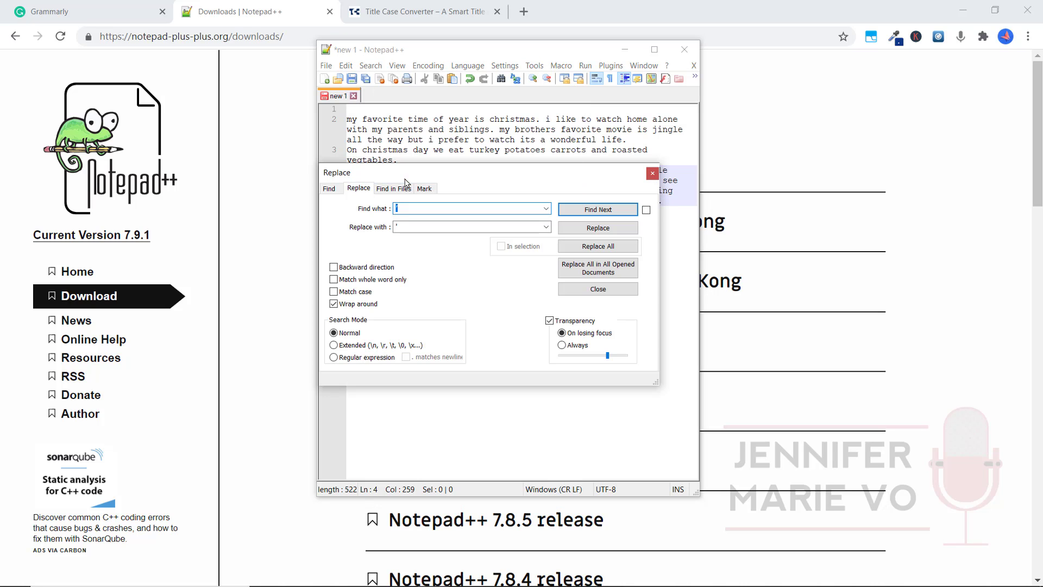
mouse_move(452, 182)
type("sean")
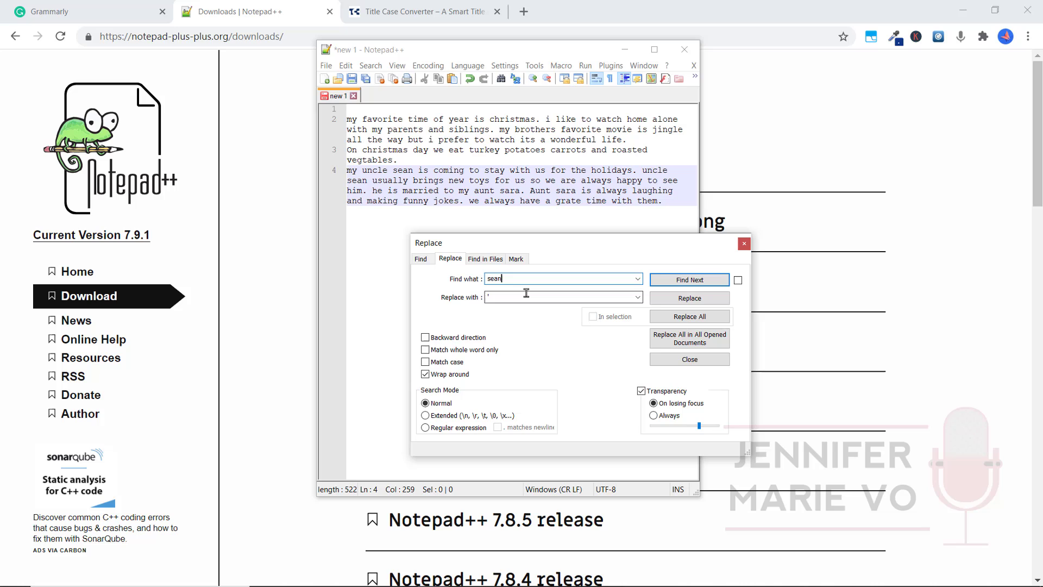
left_click(562, 296)
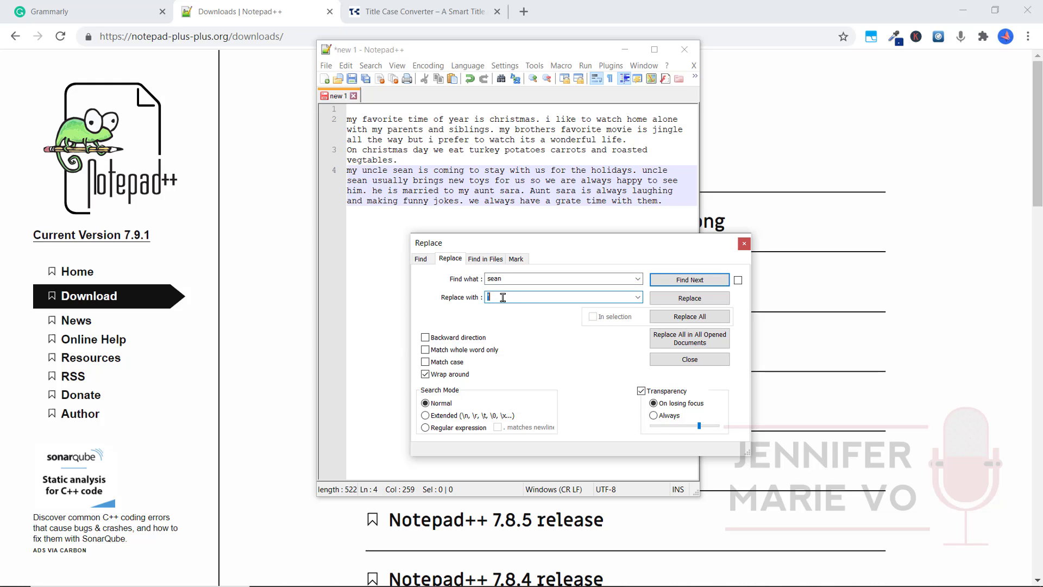
type("Shawn")
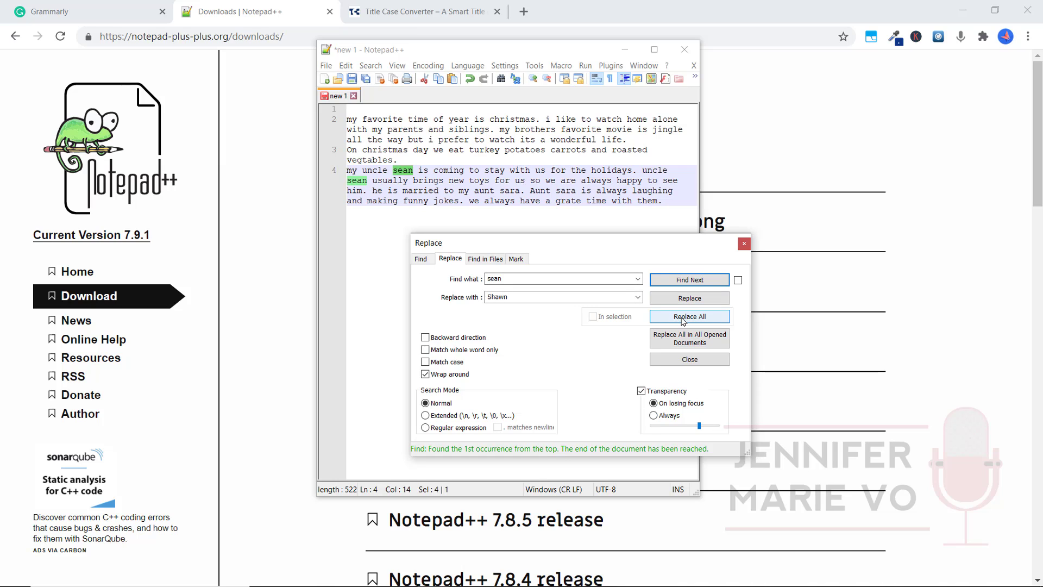
left_click(689, 316)
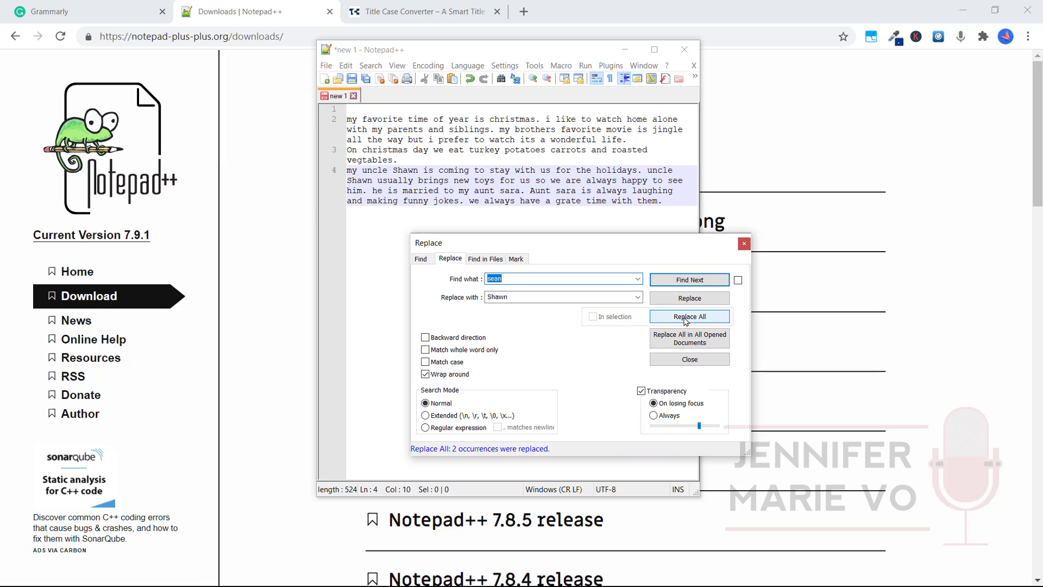
Replace every 'uncle' with 'Uncle' in one Replace All pass.
left_click(689, 316)
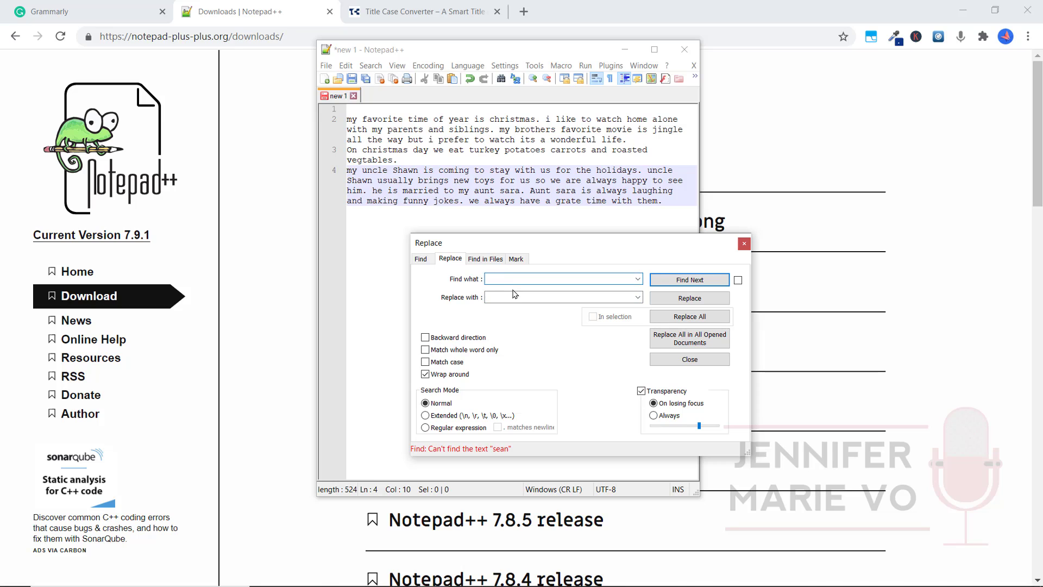
type("u")
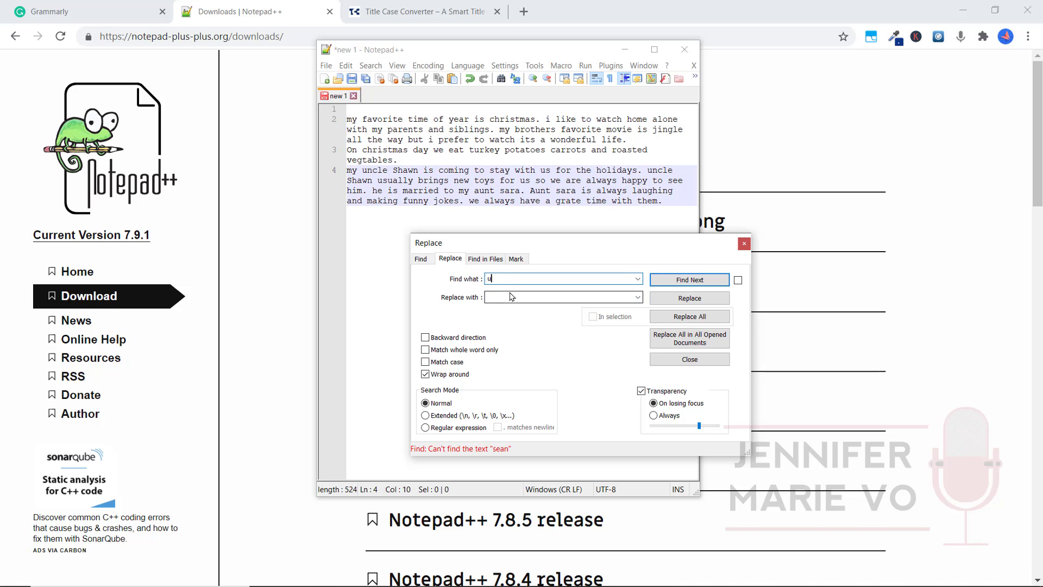
type("ncle")
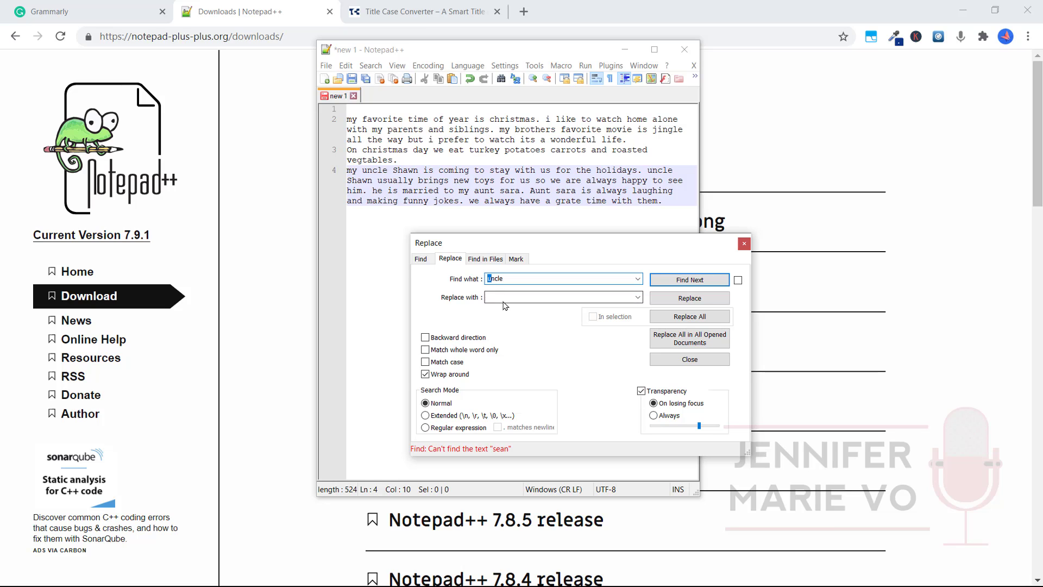
type("Uncle")
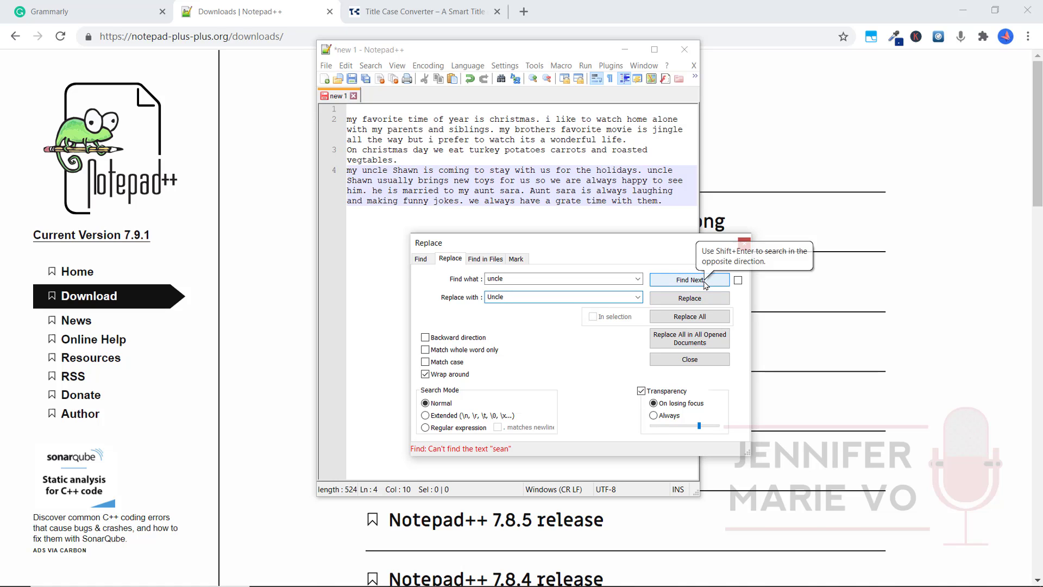
left_click(689, 316)
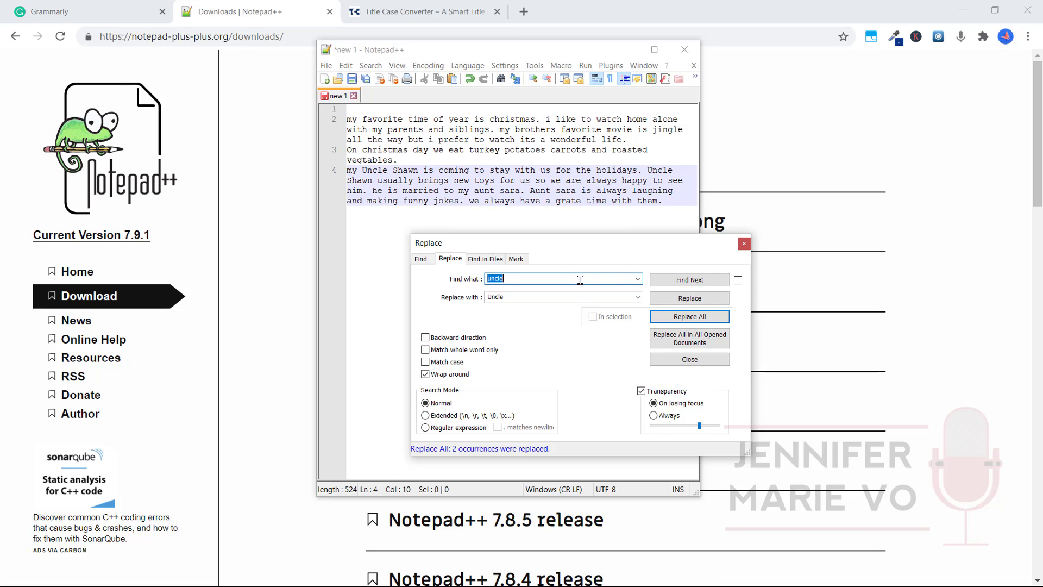
mouse_move(538, 280)
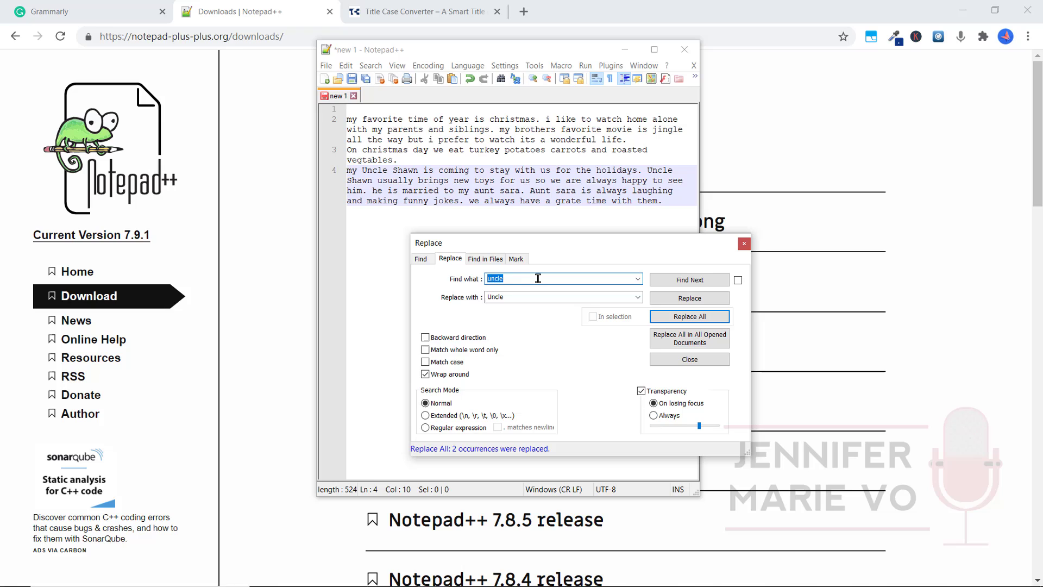
Replace 'sara' with 'Sarah' so both places read Aunt Sarah.
type("sara")
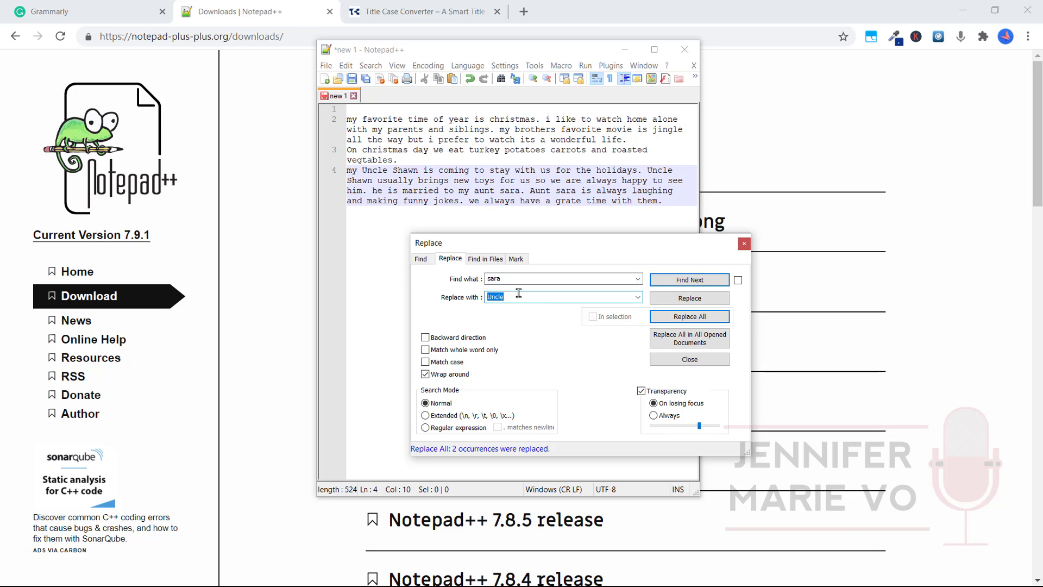
type("S")
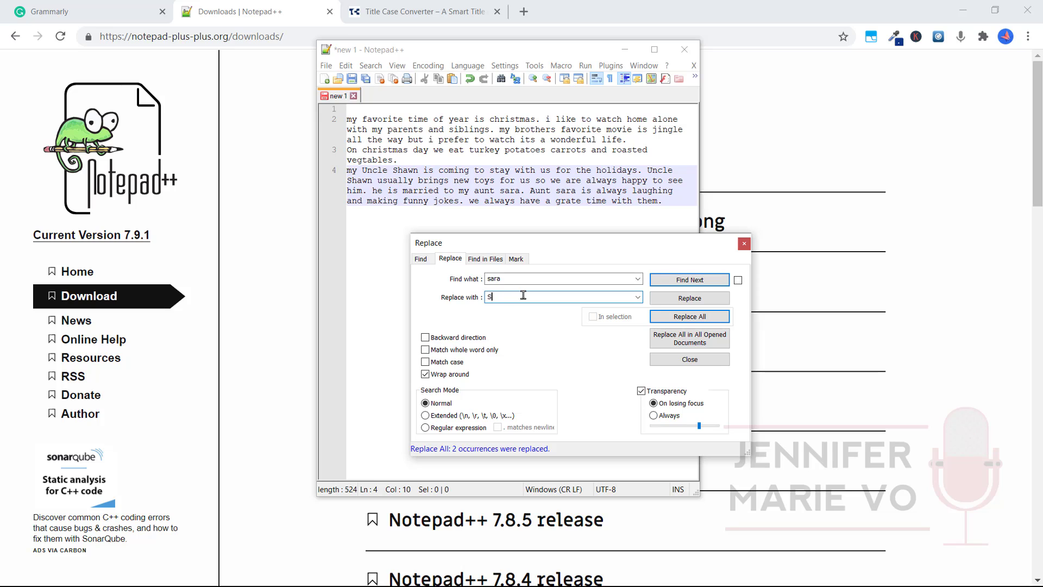
type("arah")
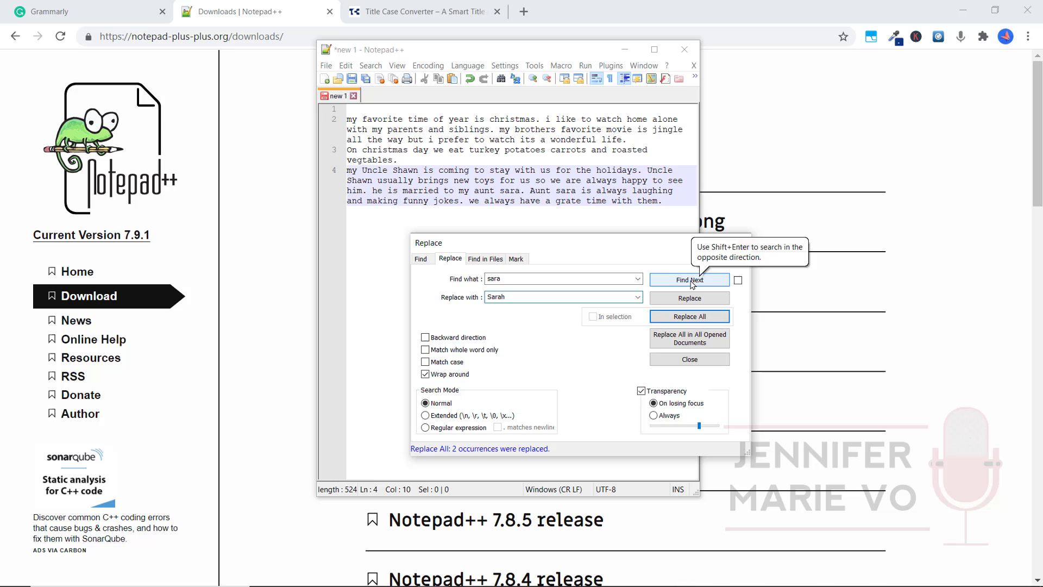
left_click(688, 279)
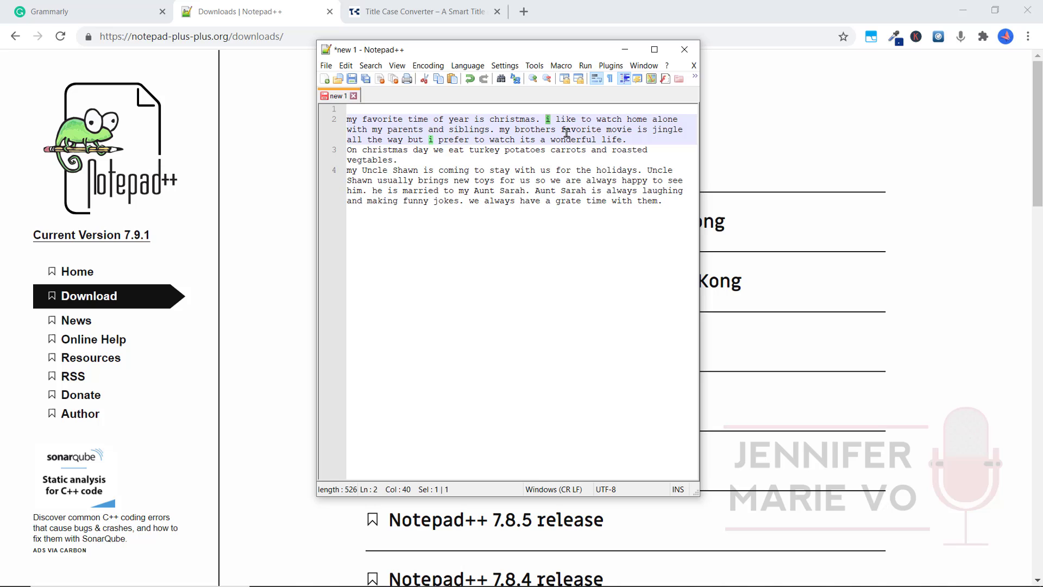
mouse_move(462, 142)
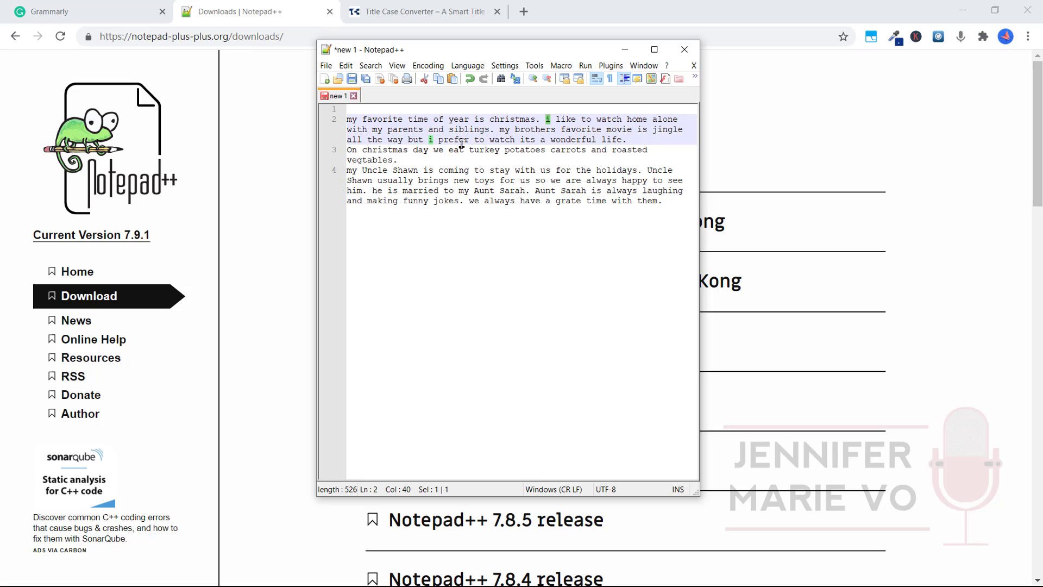
Select words in the corrected transcript and bring up the Edit commands to copy it.
double_click(501, 139)
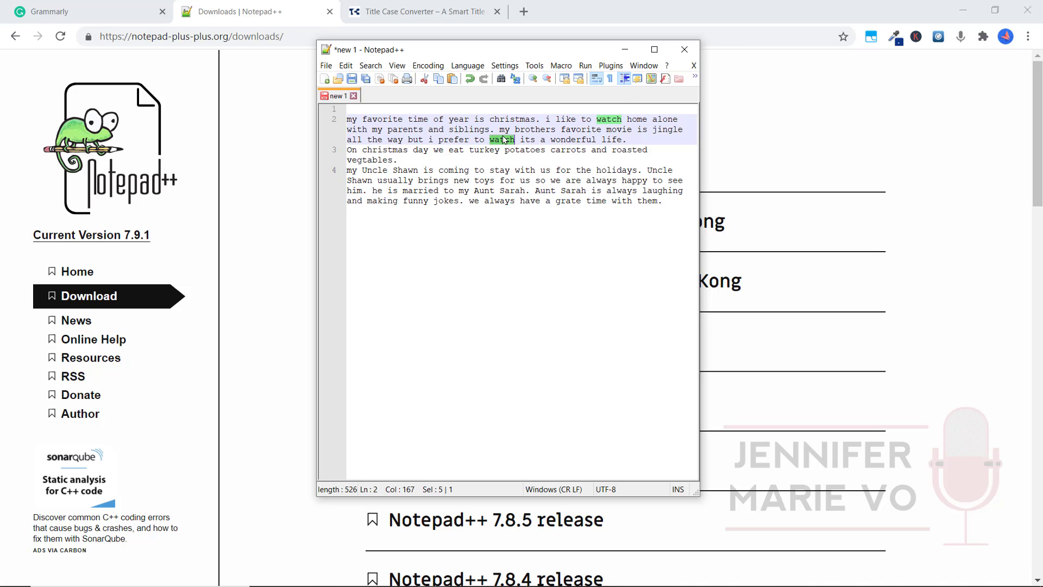
mouse_move(653, 122)
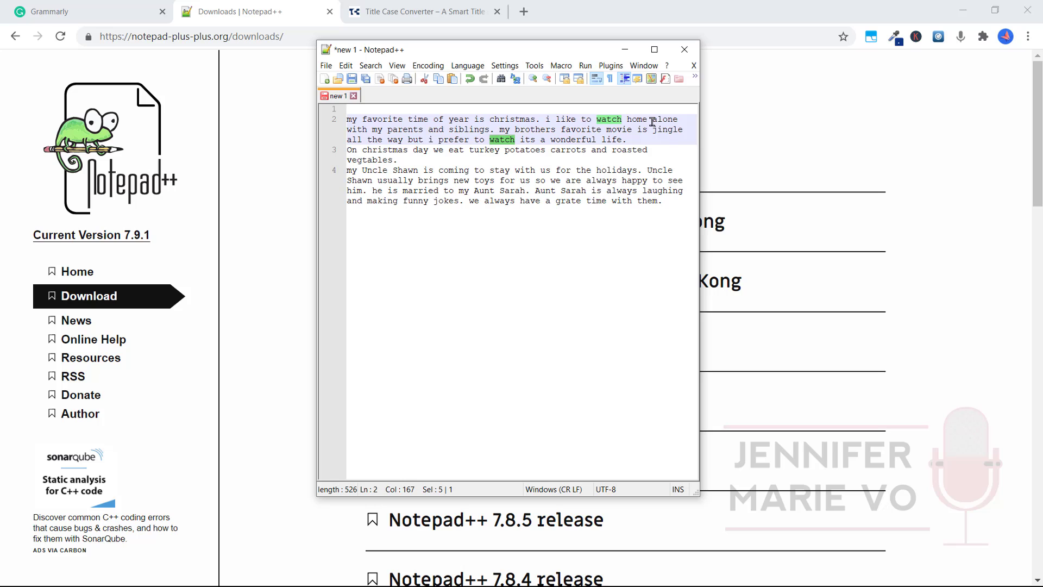
left_click(510, 118)
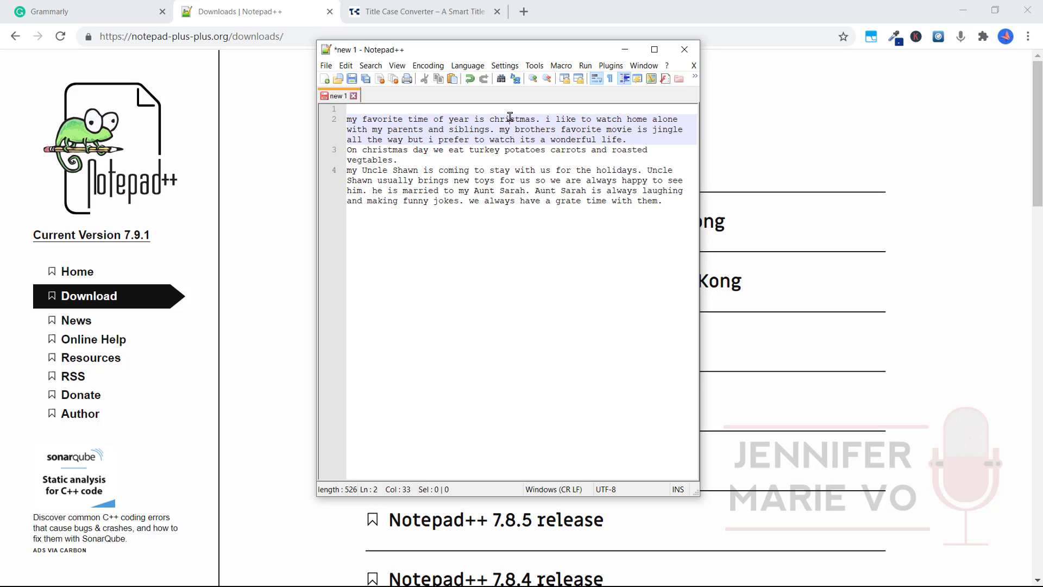
double_click(513, 119)
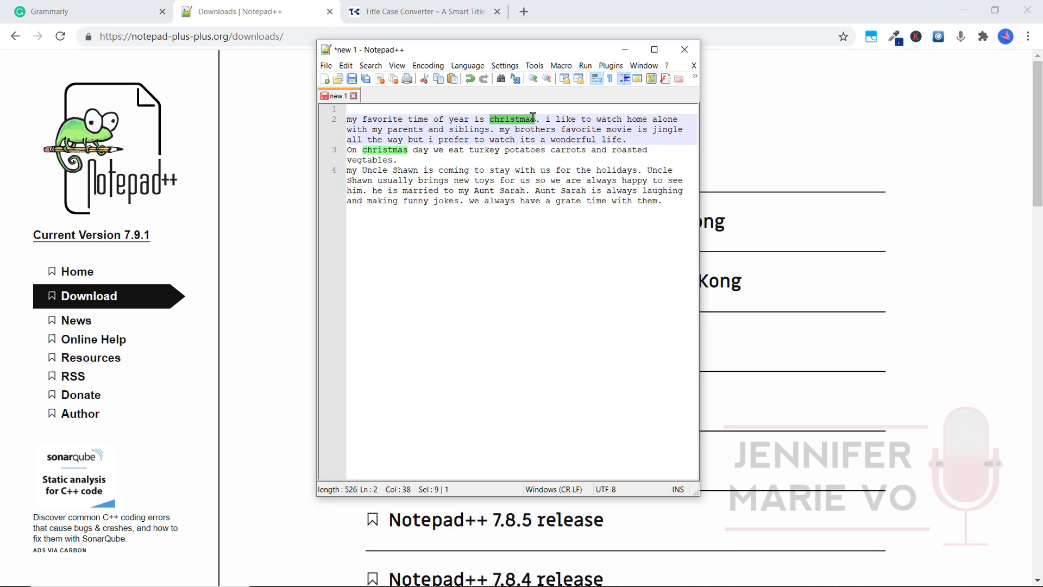
mouse_move(401, 163)
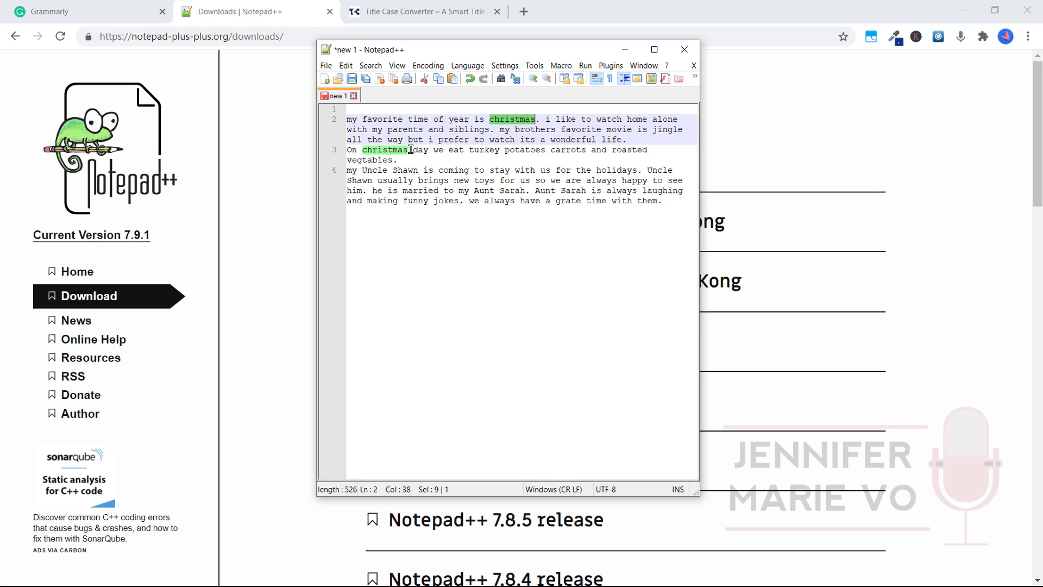
mouse_move(467, 294)
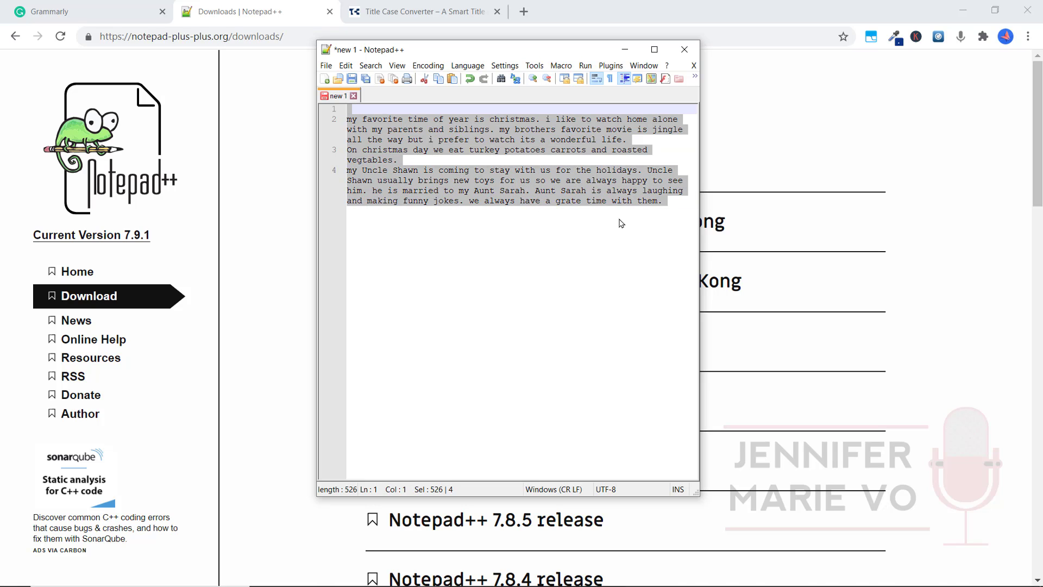
mouse_move(566, 186)
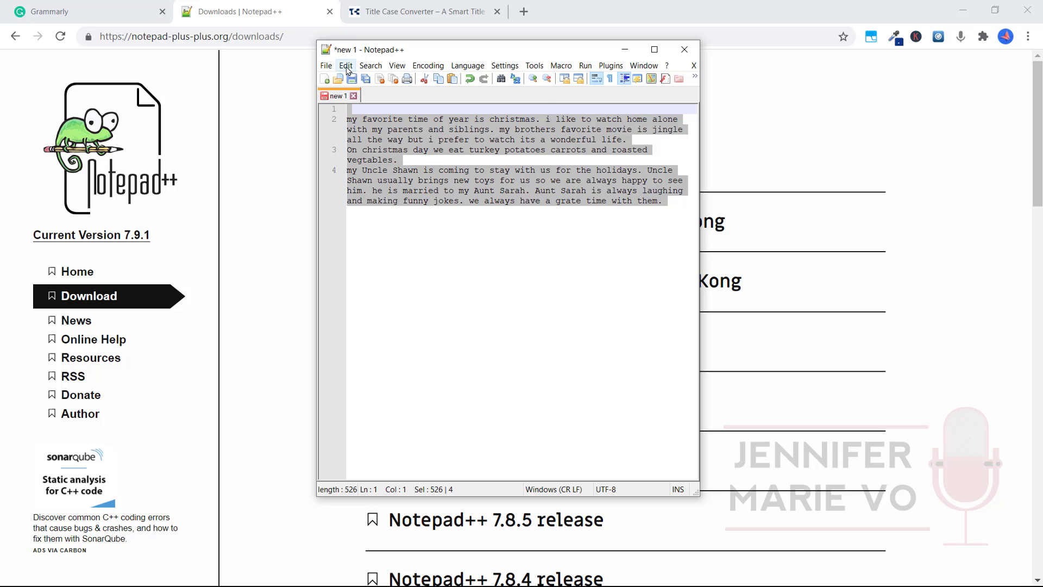
left_click(397, 65)
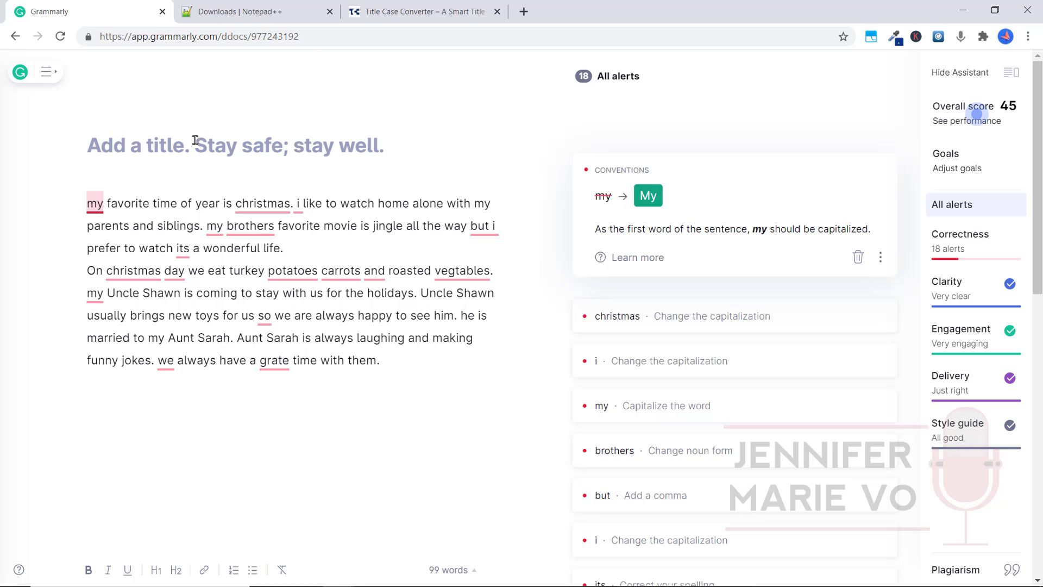
mouse_move(647, 194)
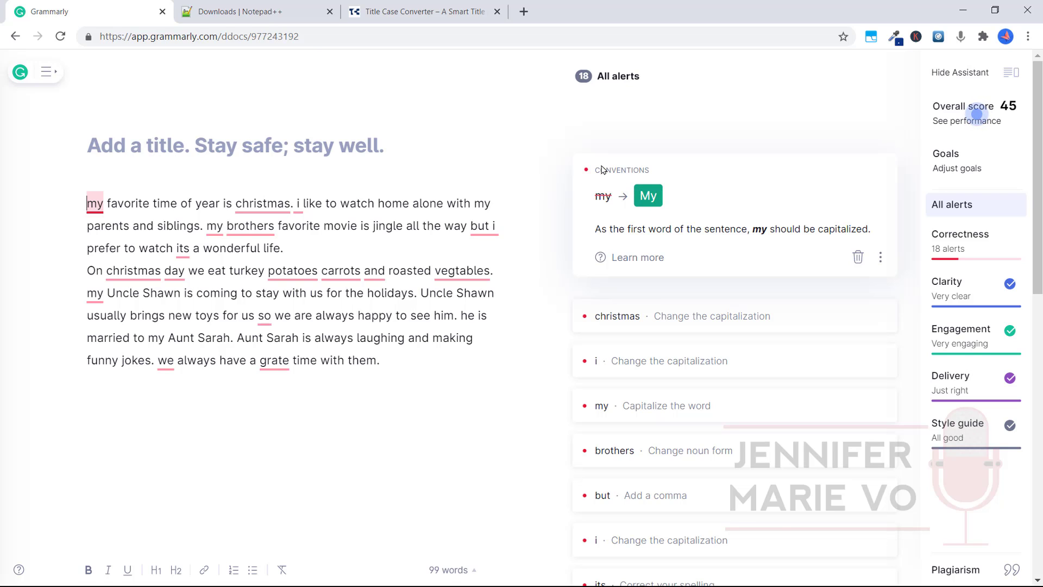
mouse_move(648, 195)
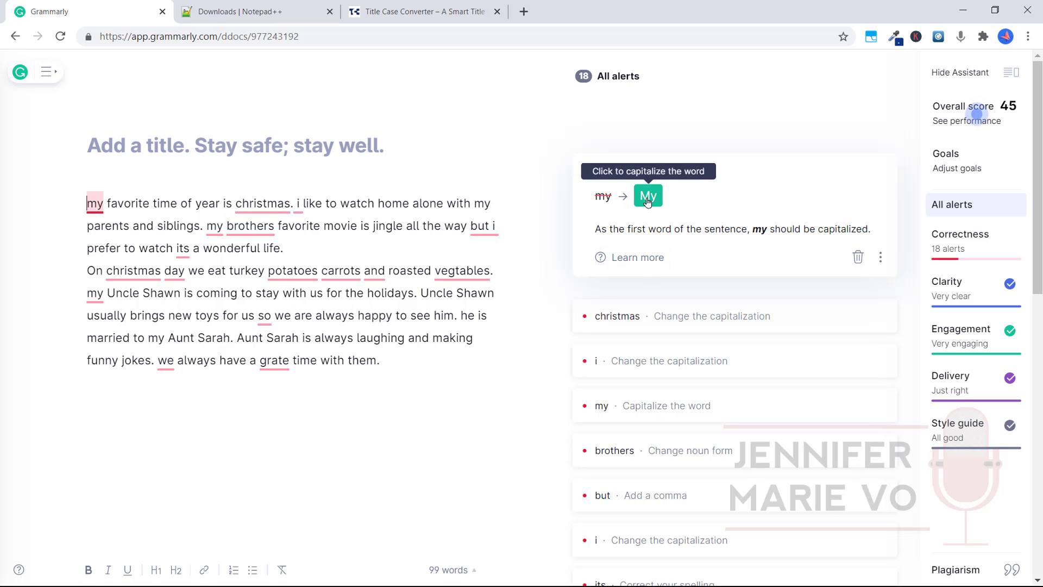
Accept Grammarly's suggestion to capitalize 'My' in the pasted transcript.
left_click(647, 195)
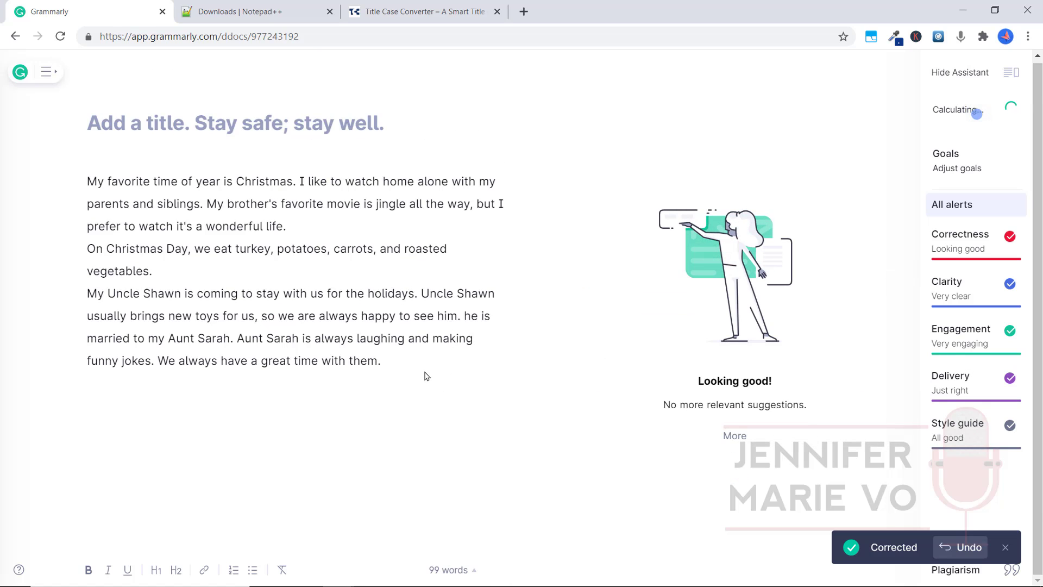
mouse_move(361, 228)
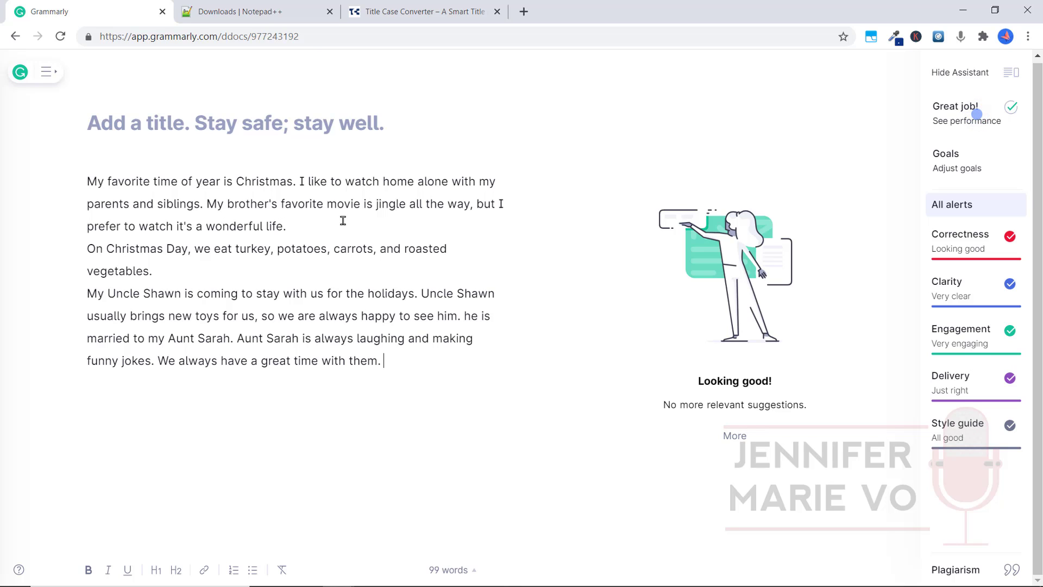
mouse_move(441, 221)
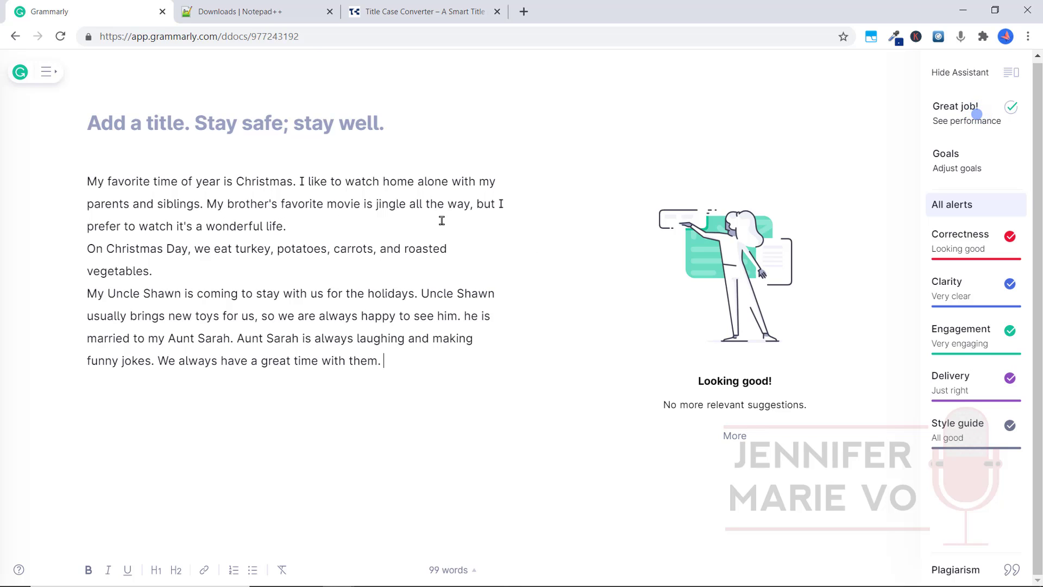
mouse_move(342, 226)
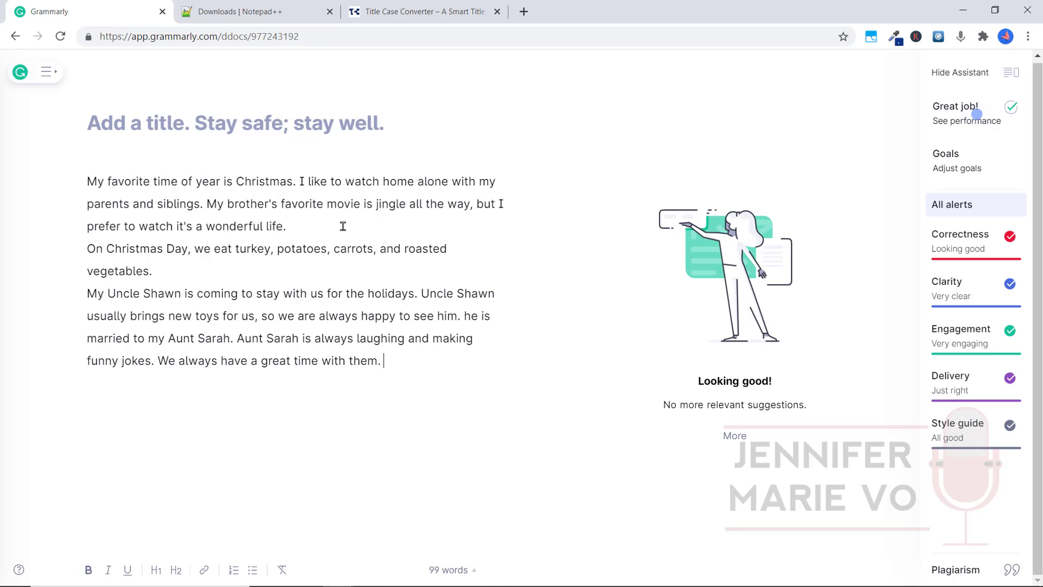
mouse_move(482, 215)
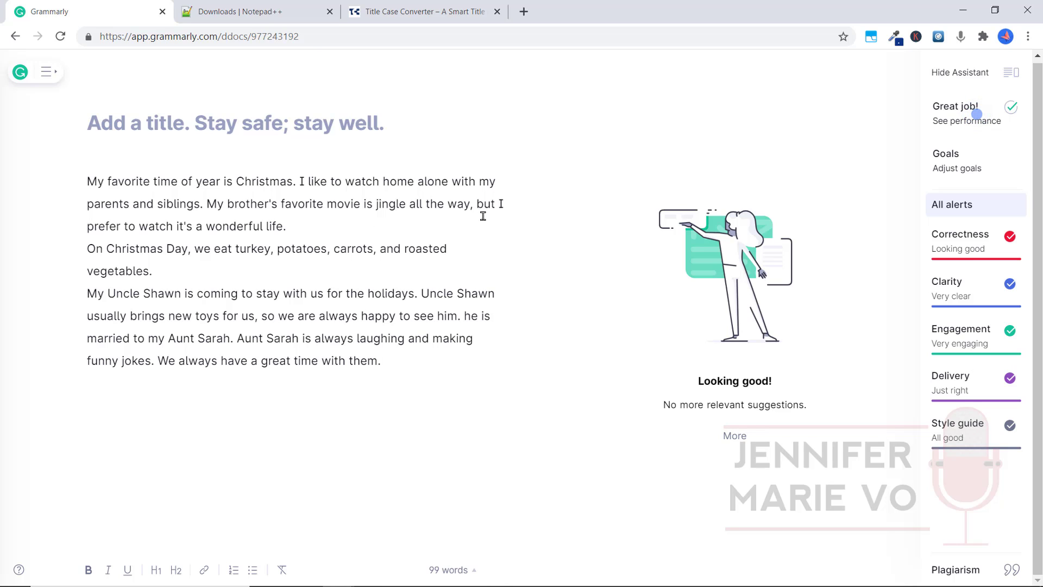
mouse_move(368, 221)
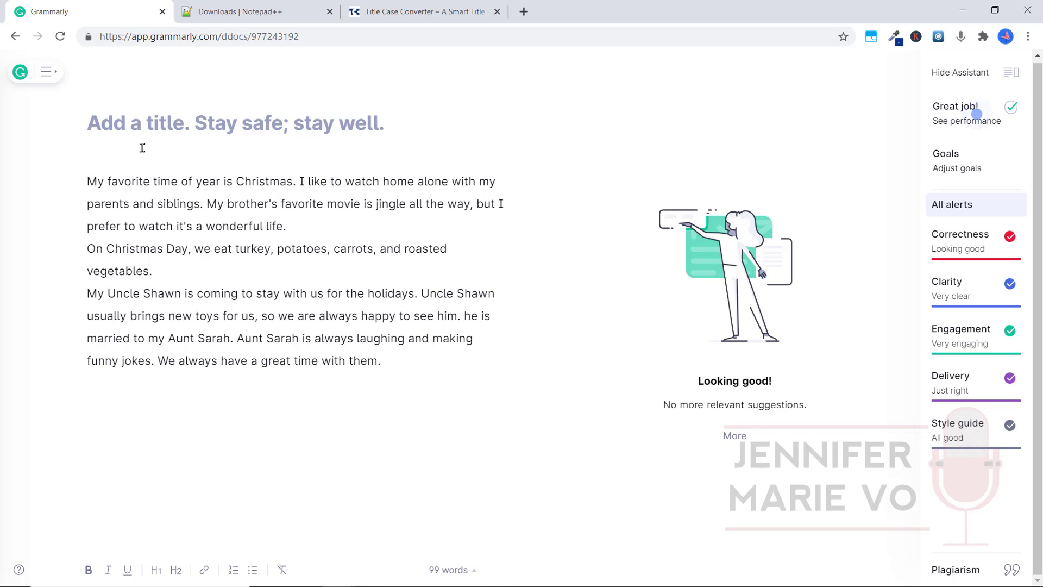
double_click(416, 181)
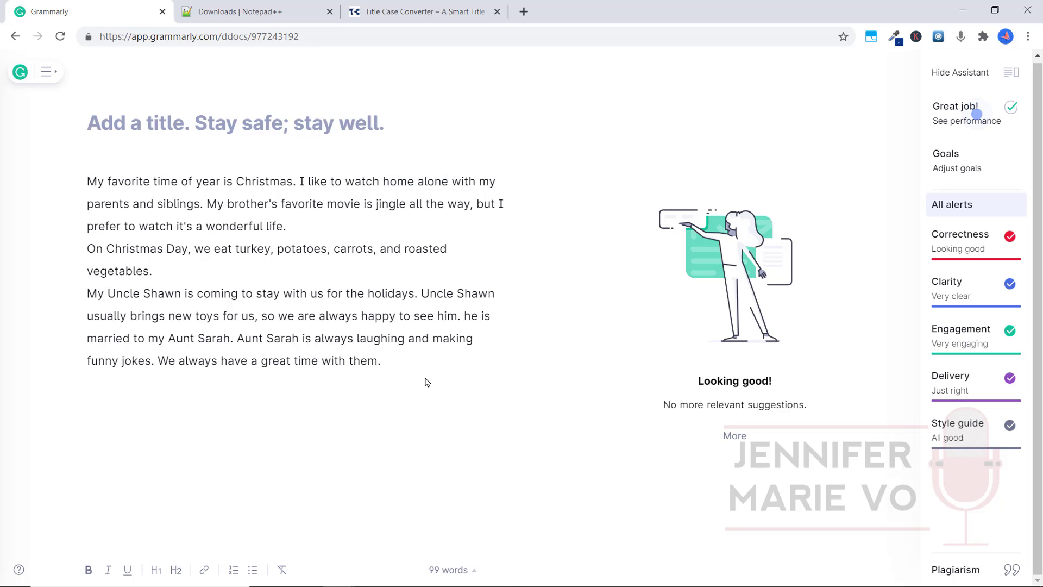
left_click(413, 365)
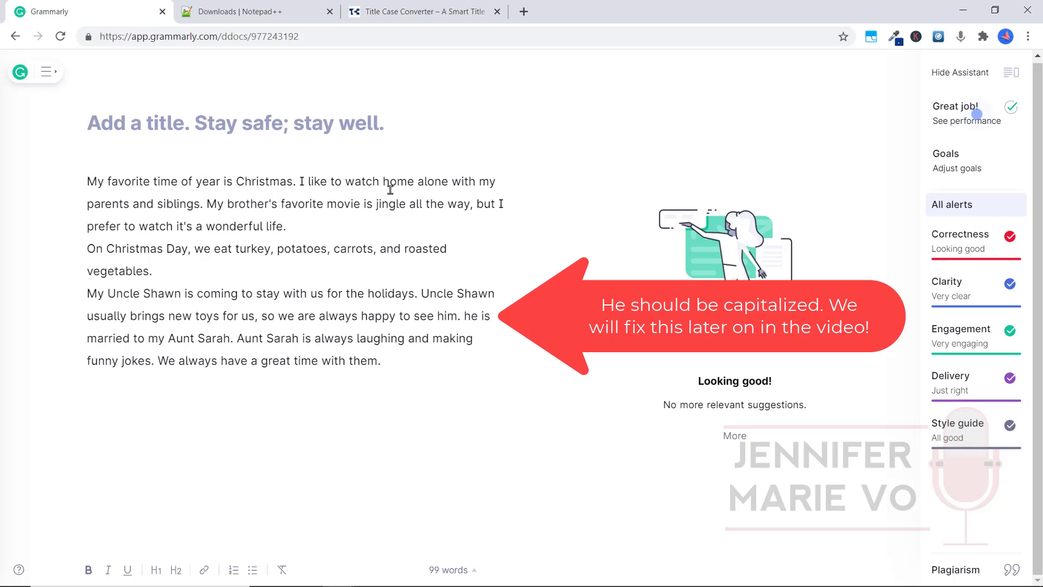
mouse_move(555, 467)
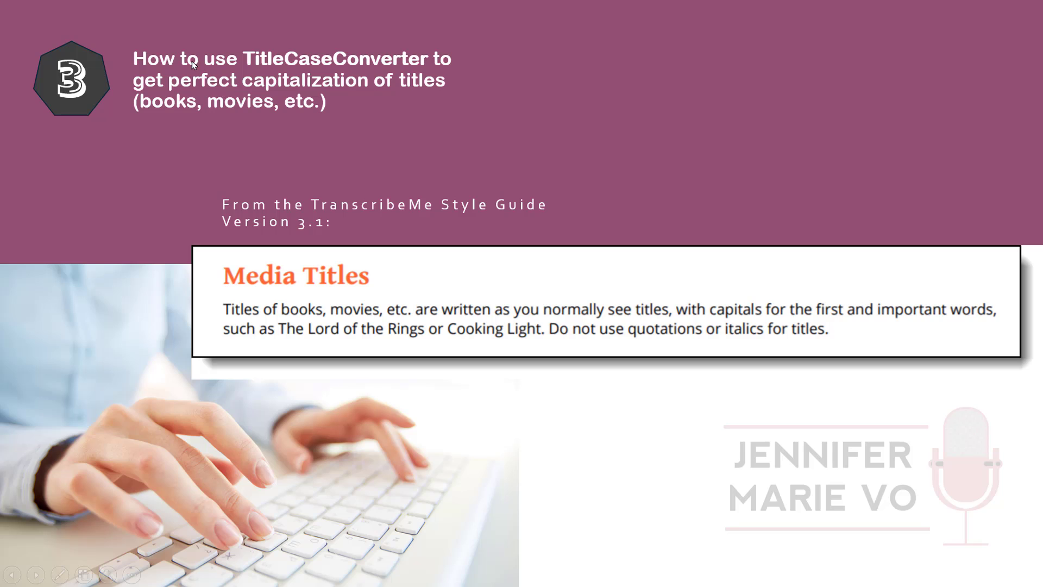
mouse_move(286, 88)
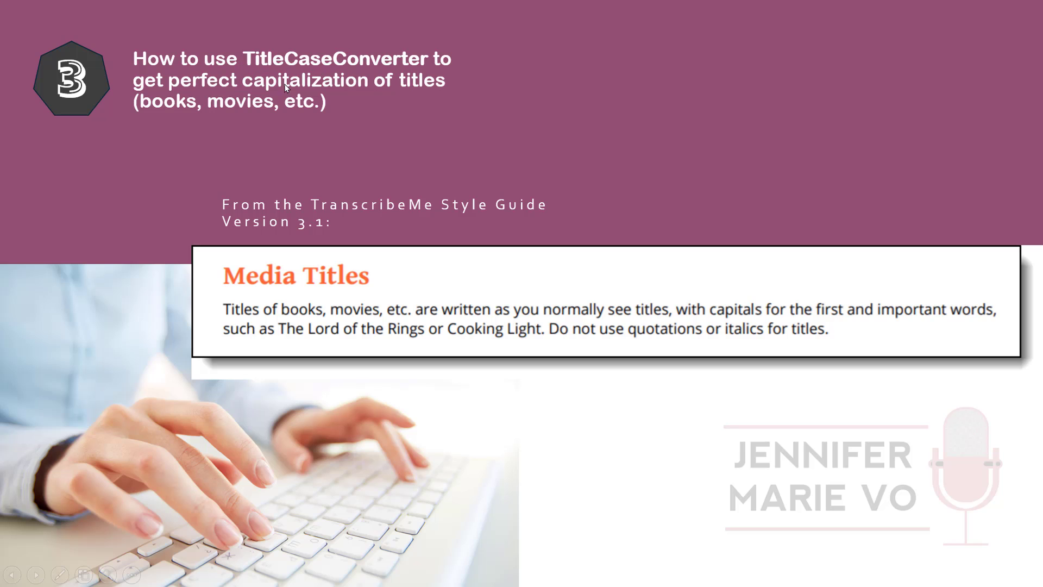
mouse_move(414, 95)
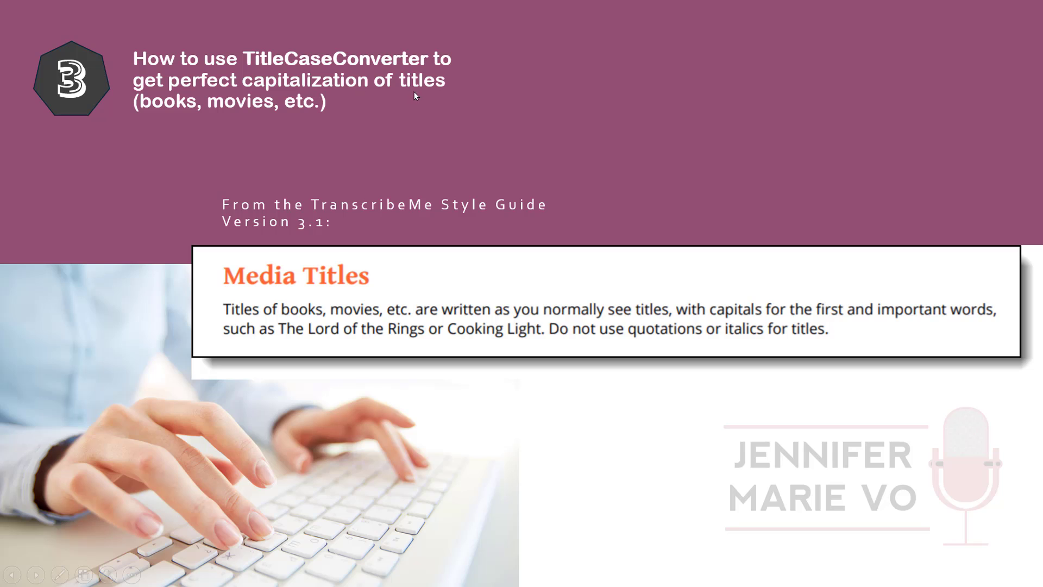
mouse_move(423, 102)
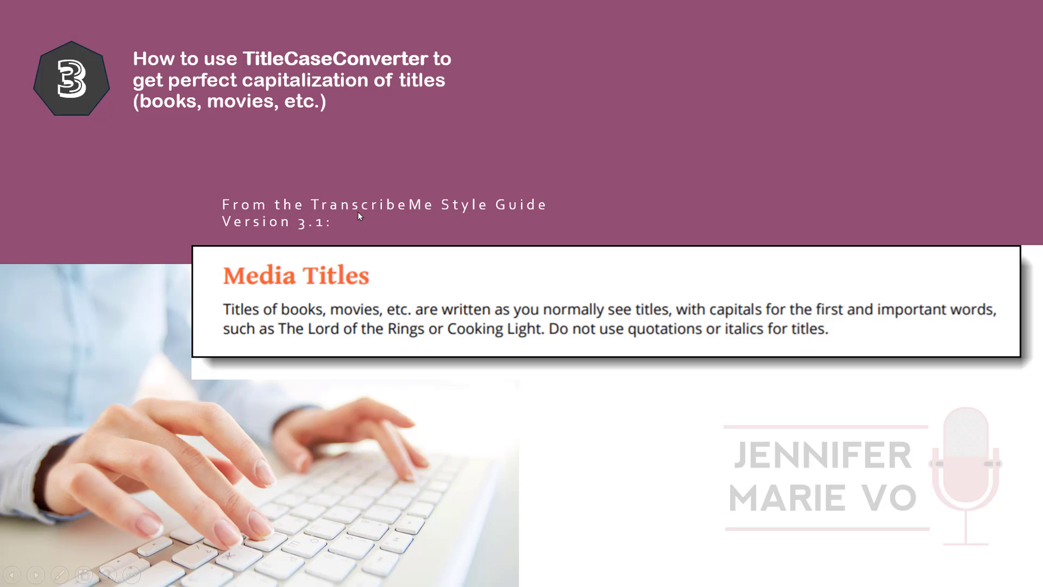
mouse_move(282, 303)
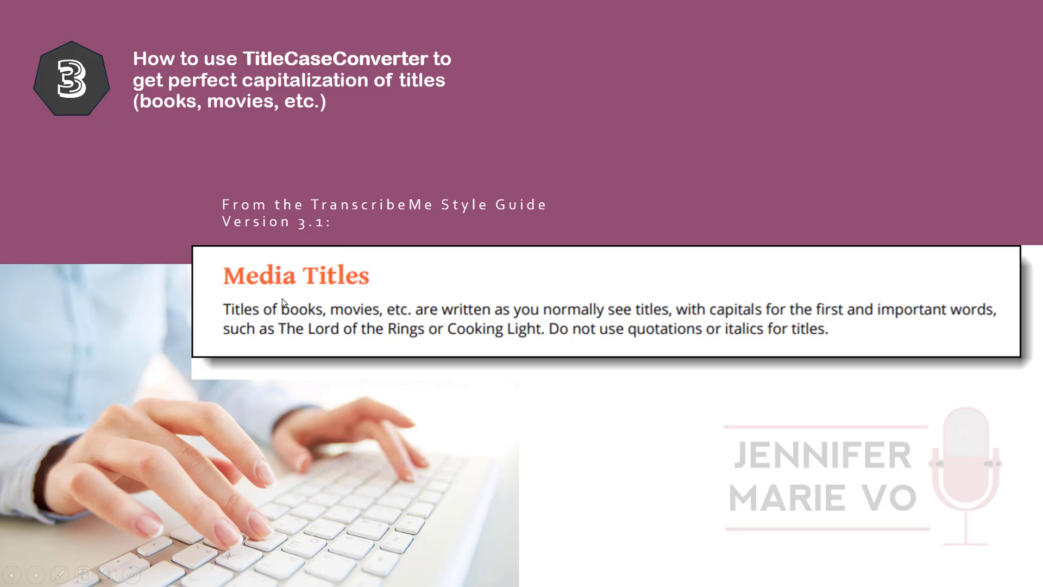
mouse_move(258, 316)
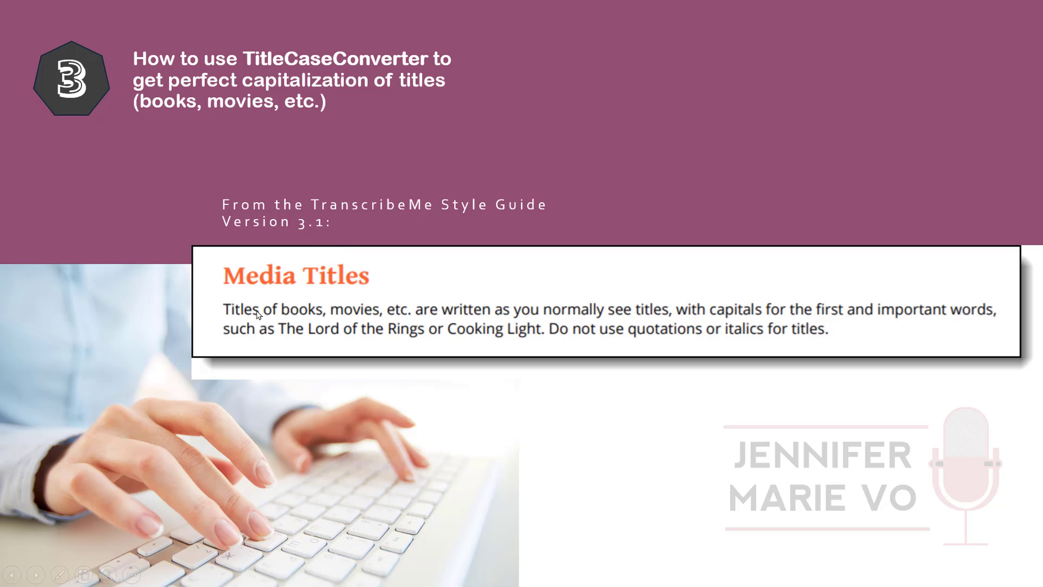
mouse_move(449, 329)
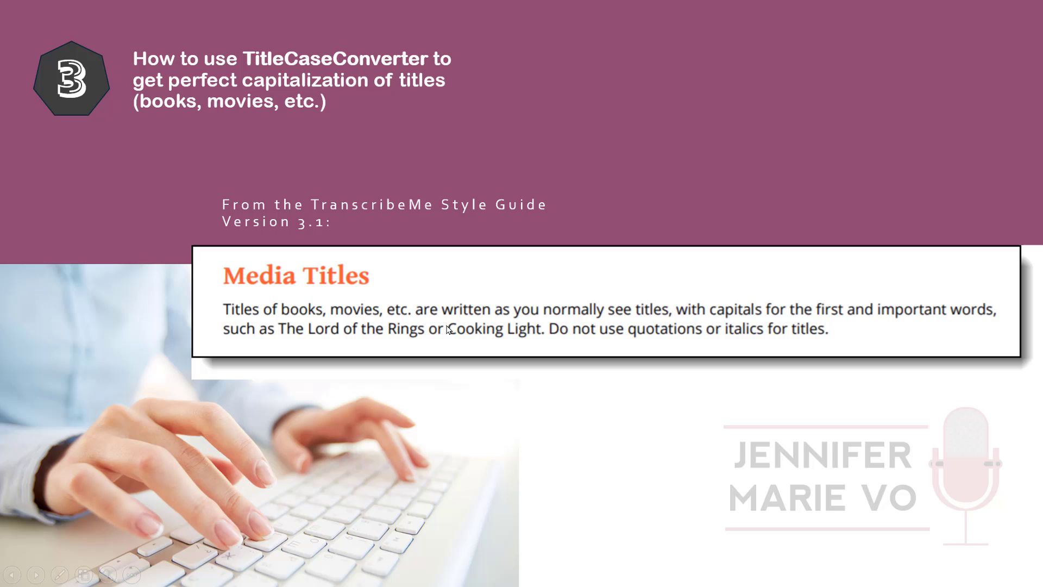
mouse_move(668, 326)
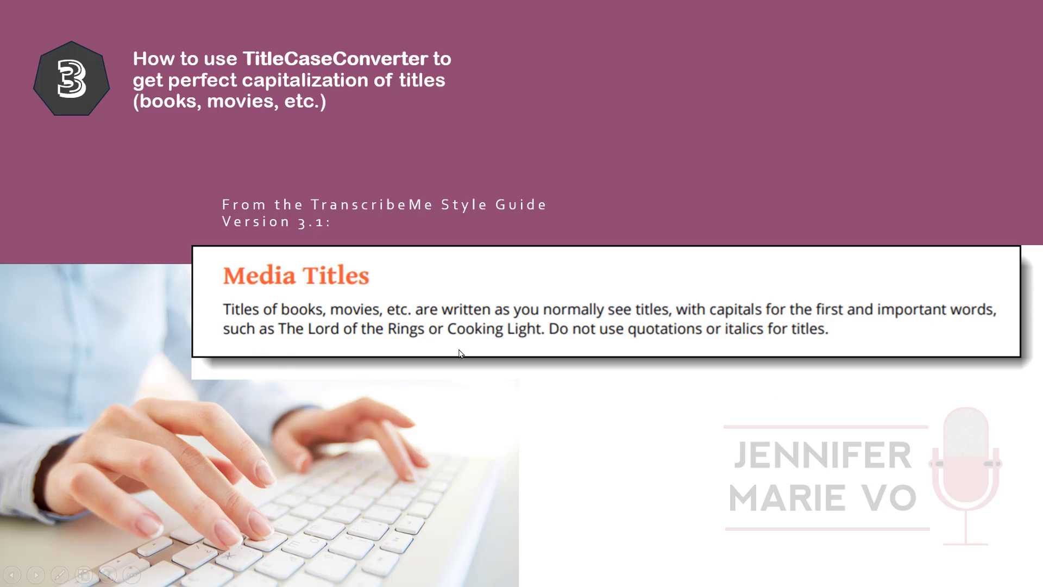
mouse_move(659, 338)
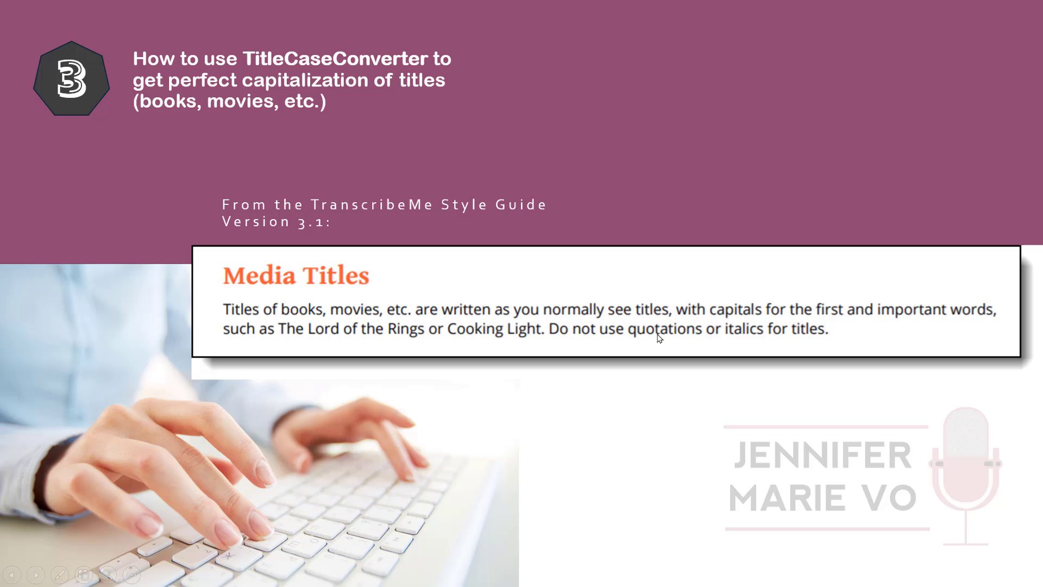
mouse_move(811, 339)
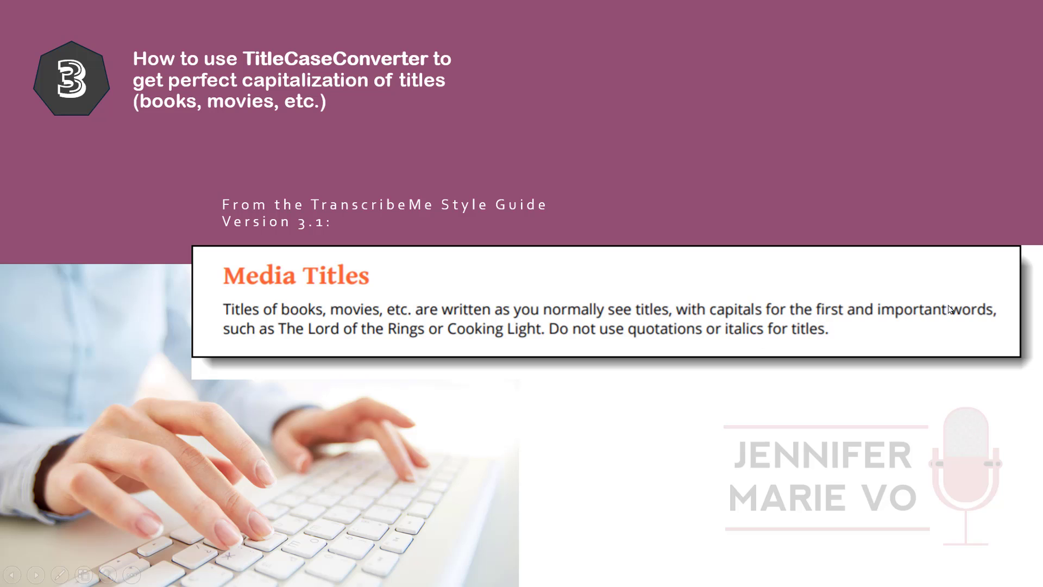
mouse_move(360, 353)
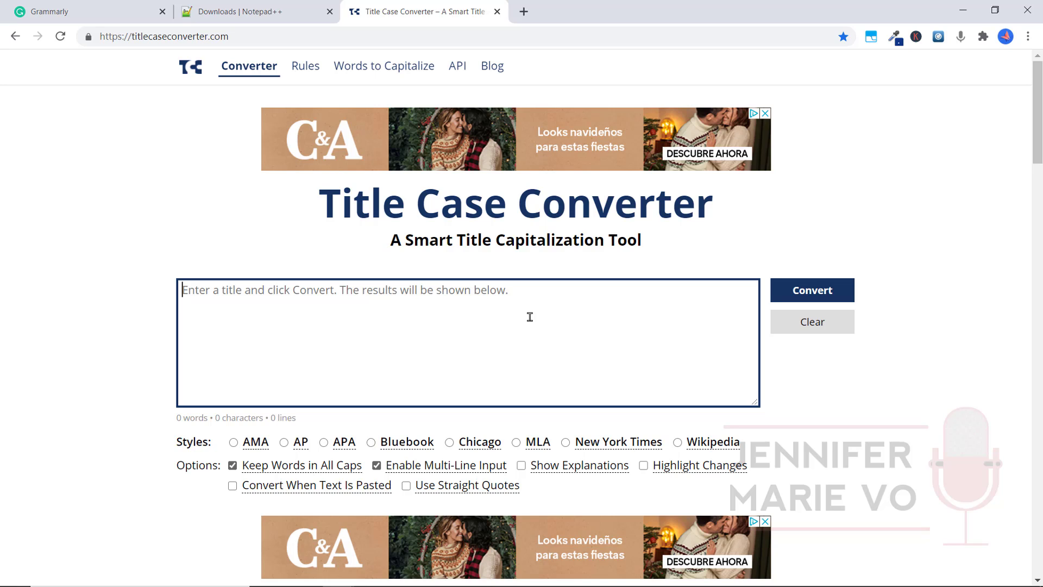
Convert 'the lord of the rings' to the AP-style title 'The Lord of the Rings'.
type("the lord of the rings")
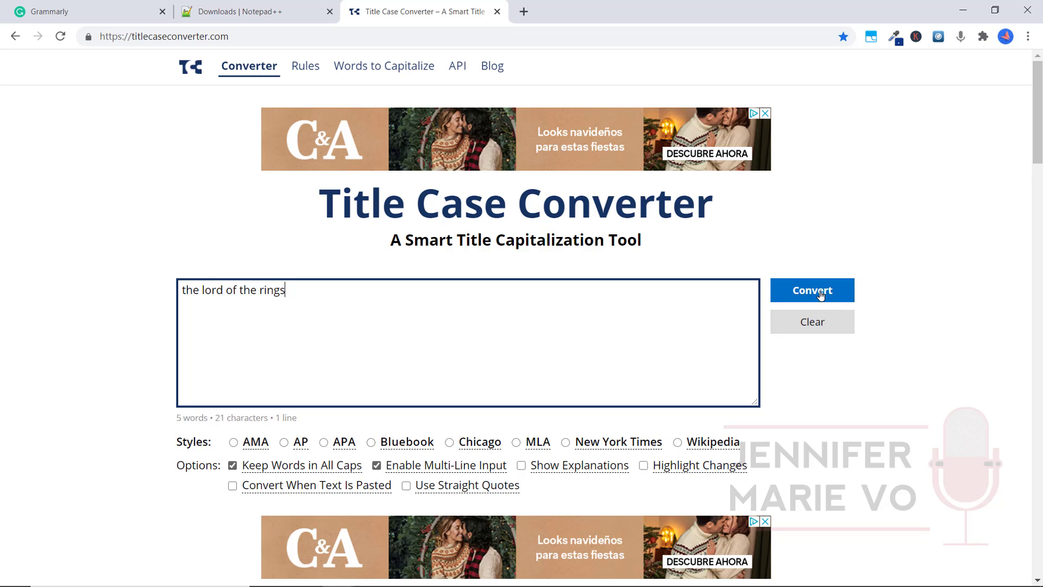
left_click(811, 290)
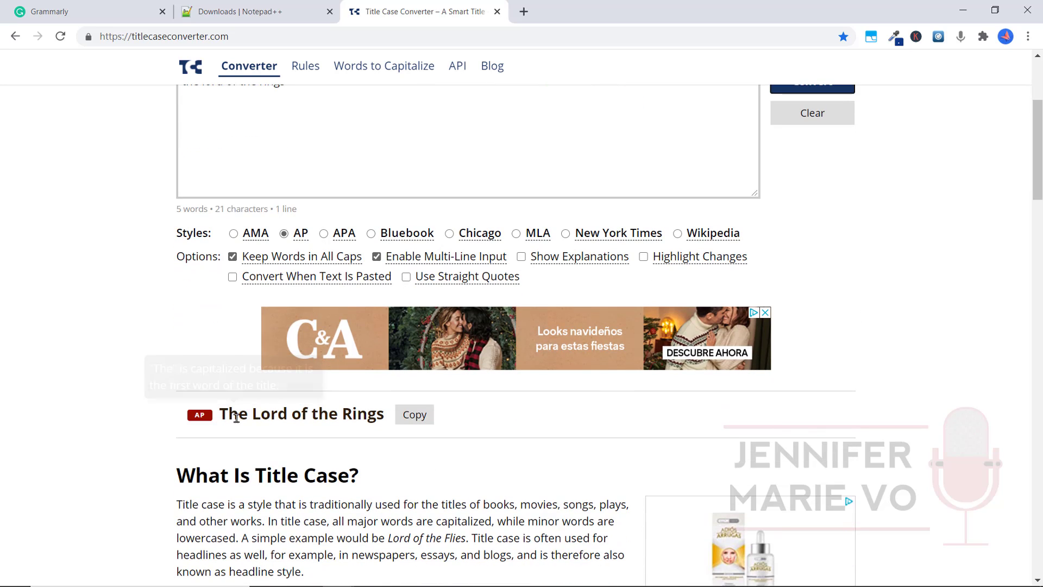
mouse_move(288, 247)
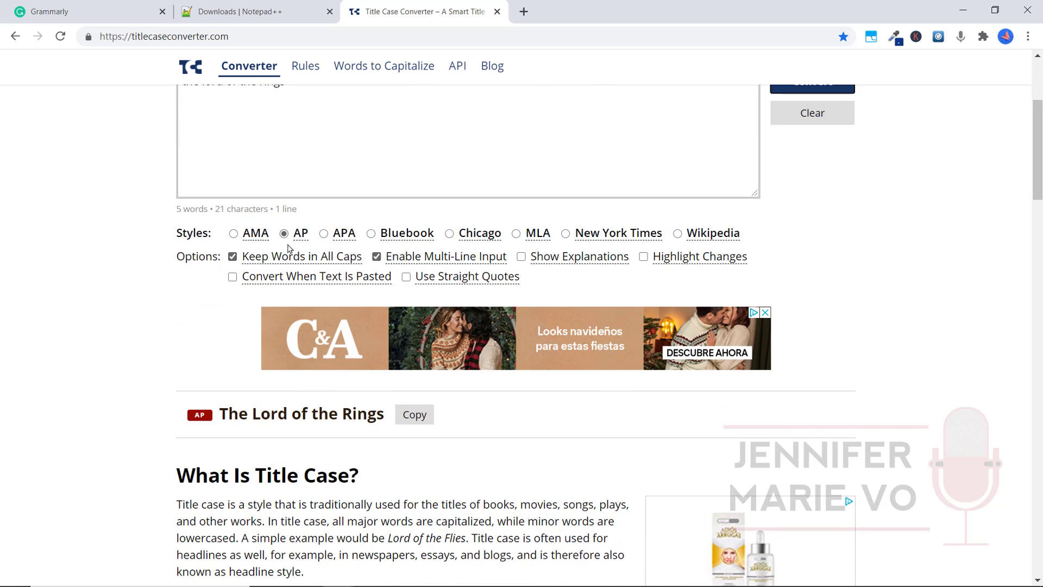
mouse_move(354, 414)
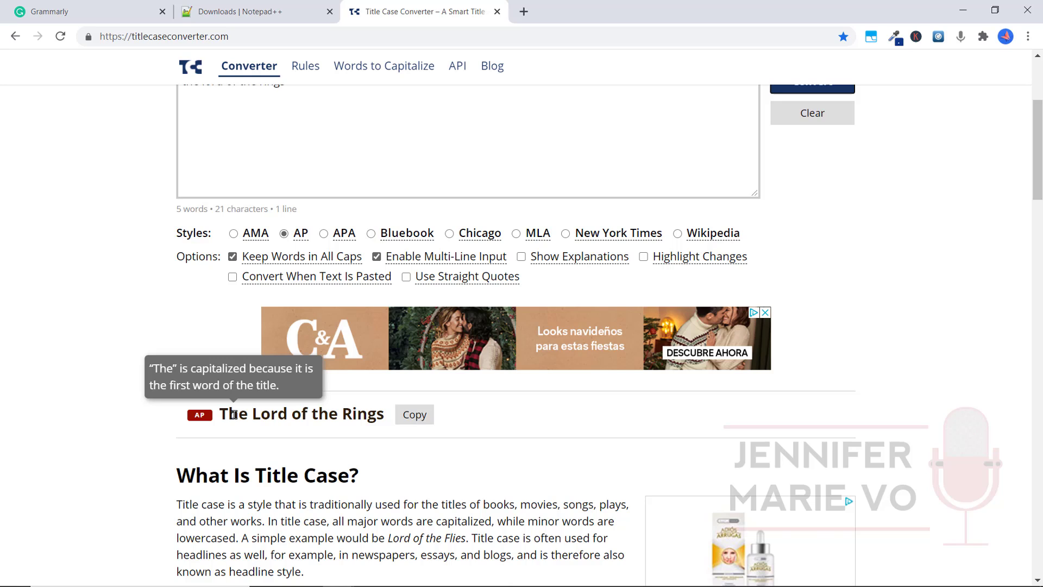
mouse_move(262, 412)
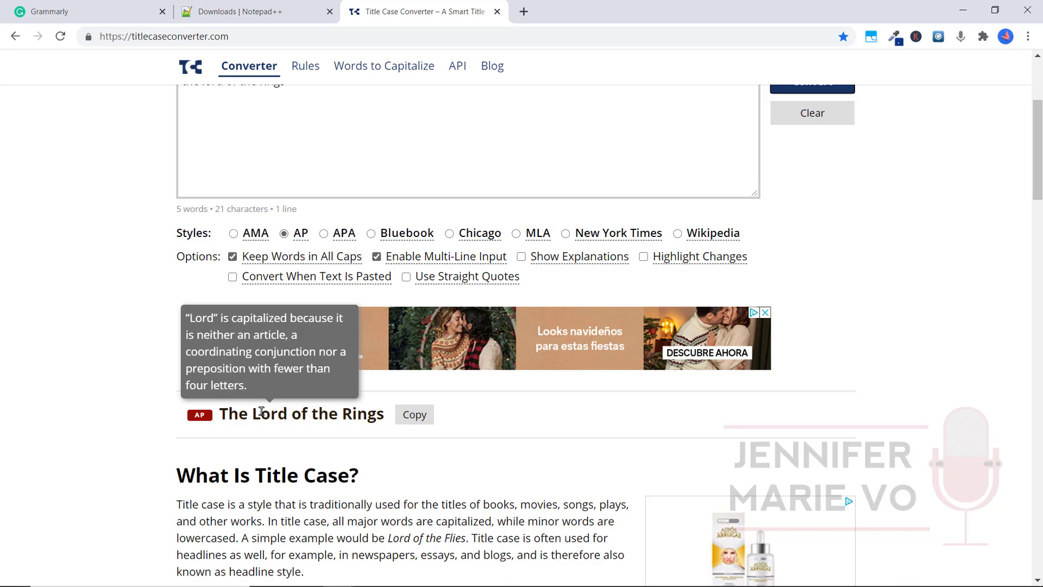
mouse_move(297, 414)
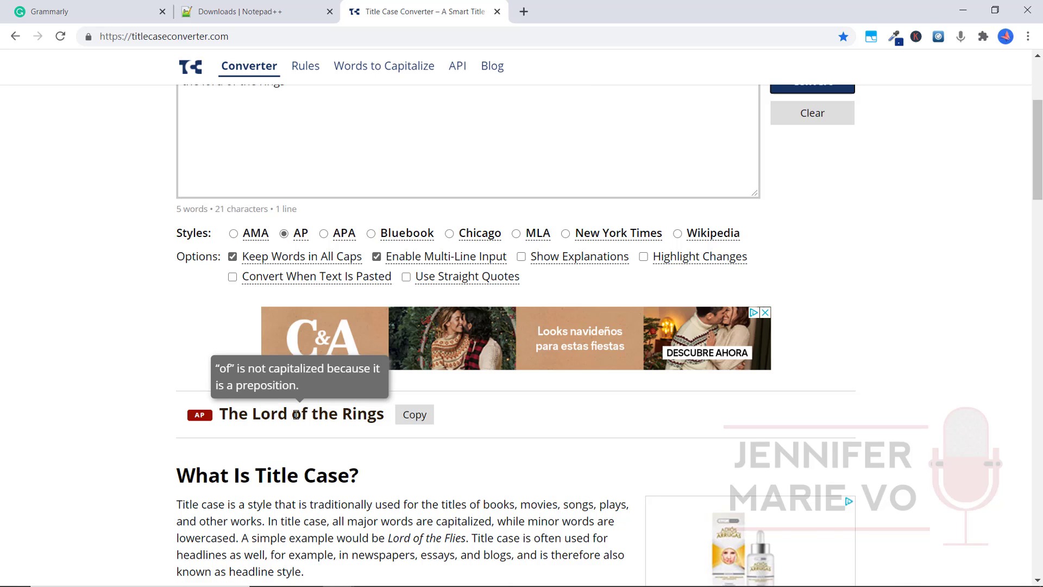
mouse_move(319, 414)
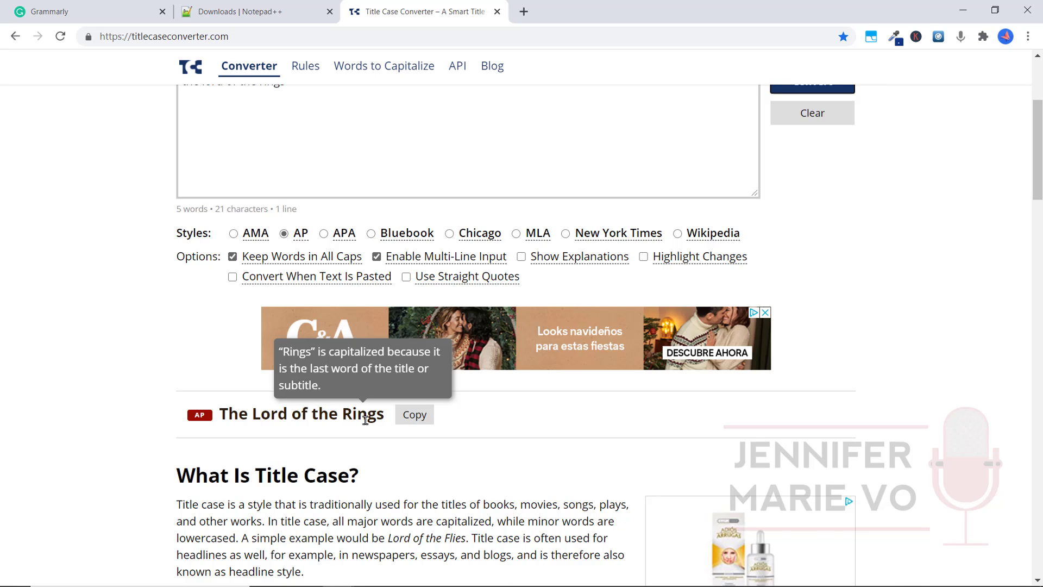
mouse_move(364, 429)
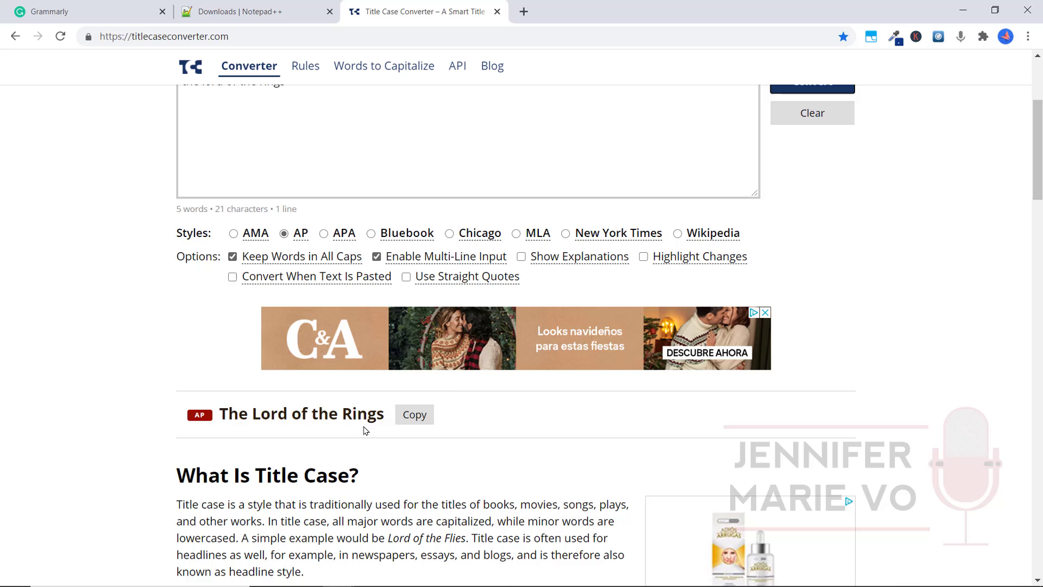
mouse_move(300, 233)
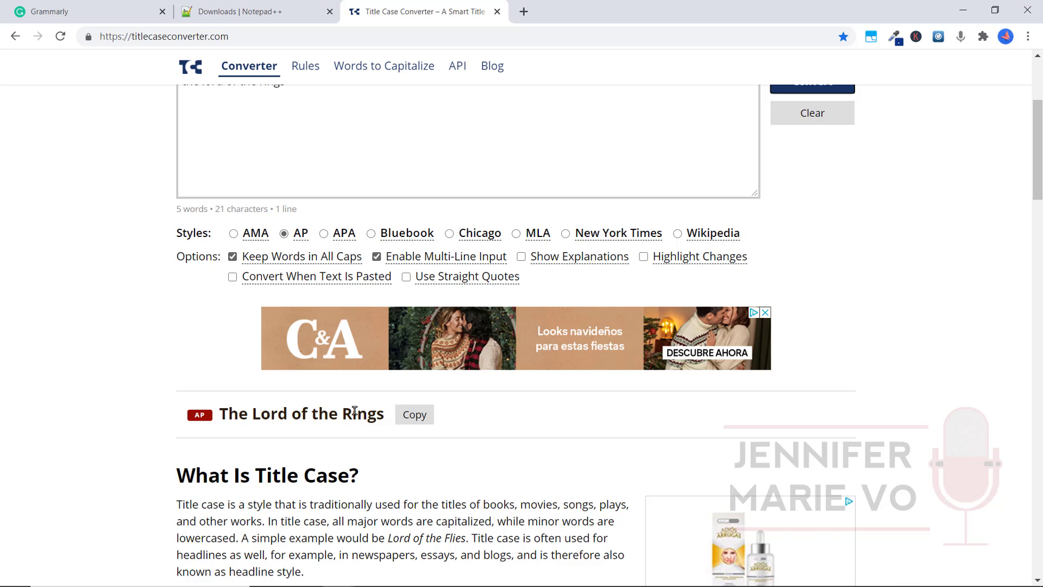
Show the word-by-word capitalization explanations beneath 'The Lord of the Rings'.
left_click(520, 256)
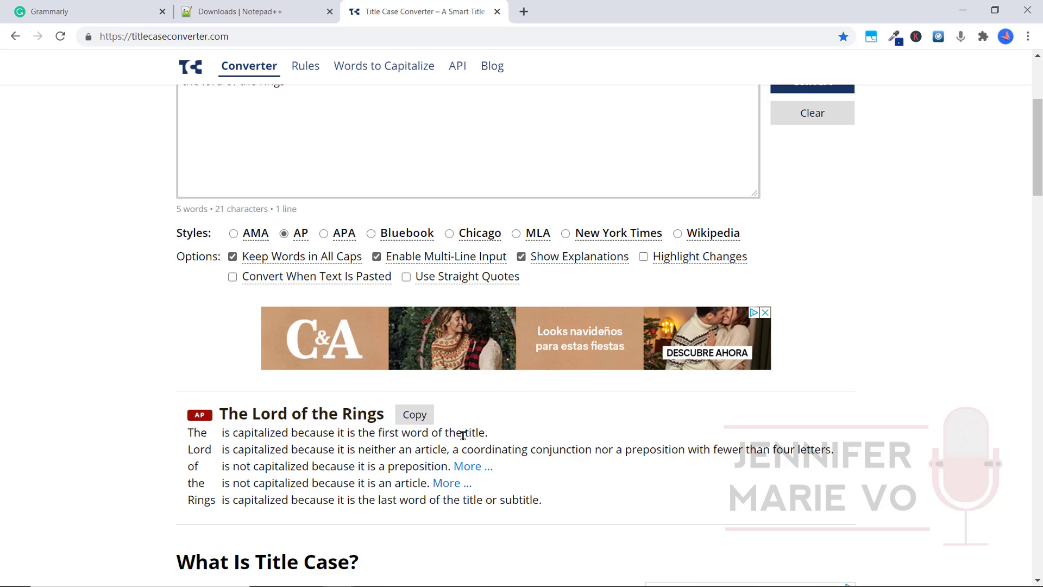
mouse_move(508, 494)
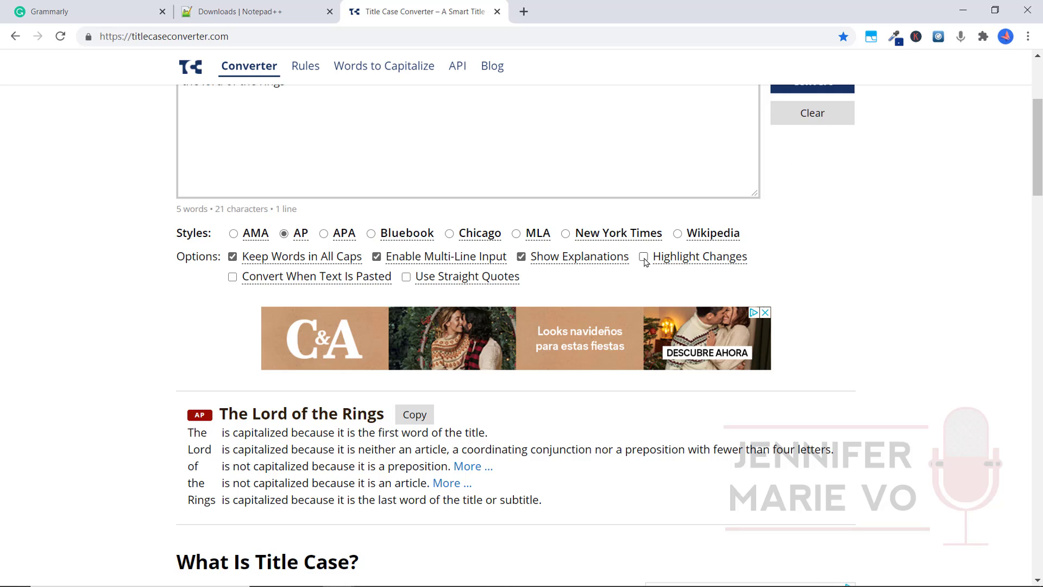
Enable Highlight Changes so the capitalized T, L and R in the title are marked.
left_click(643, 256)
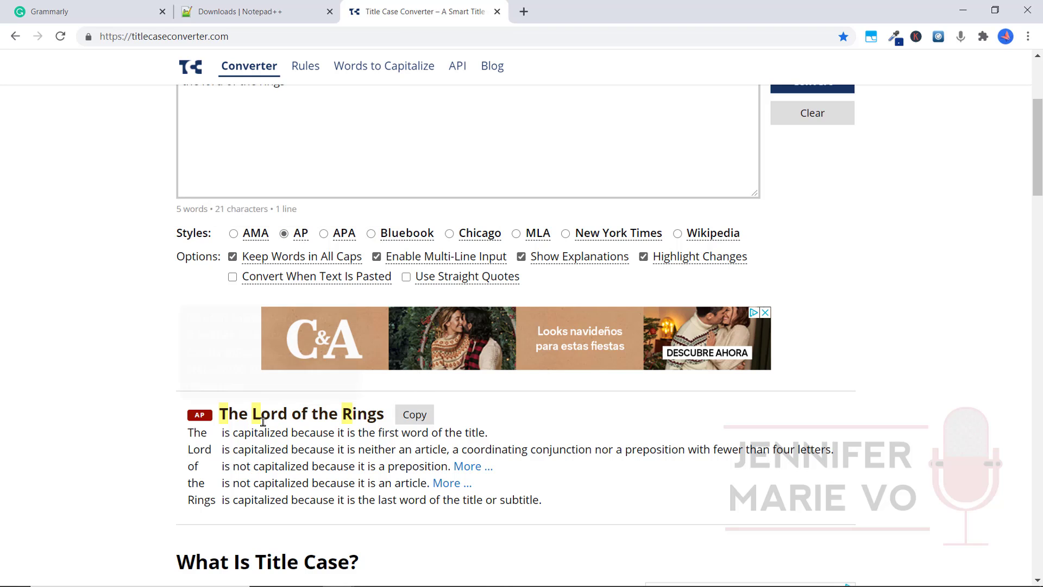
mouse_move(365, 413)
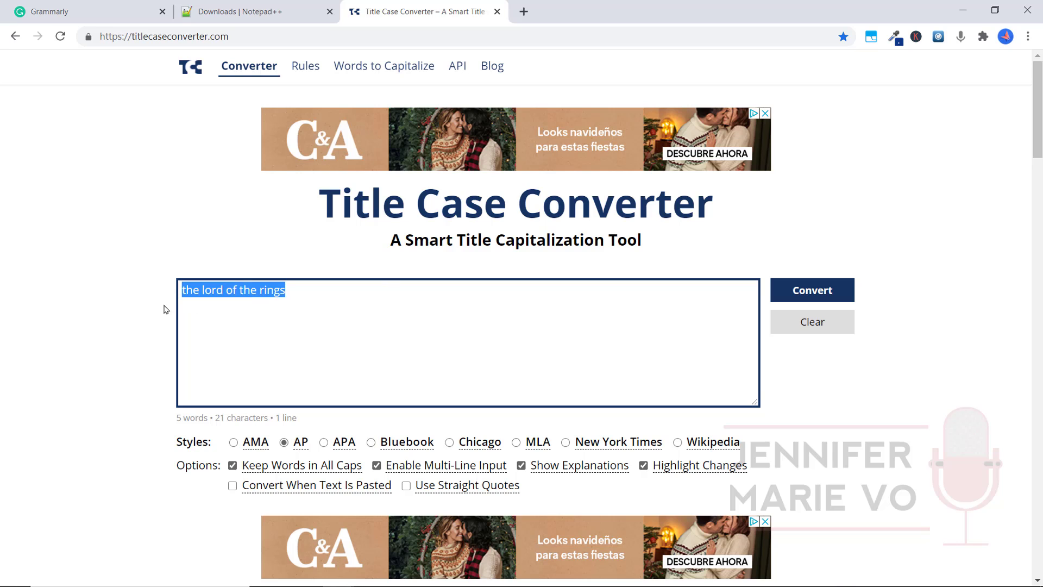
Convert 'cooking light' to 'Cooking Light' and view the highlighted result with explanations.
type("cooking light")
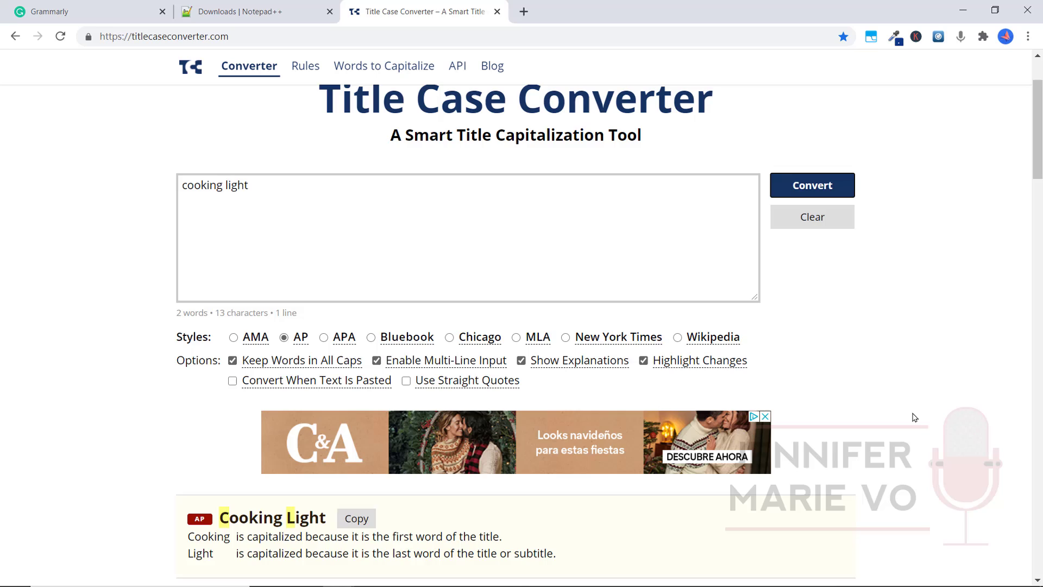
scroll("down", 3)
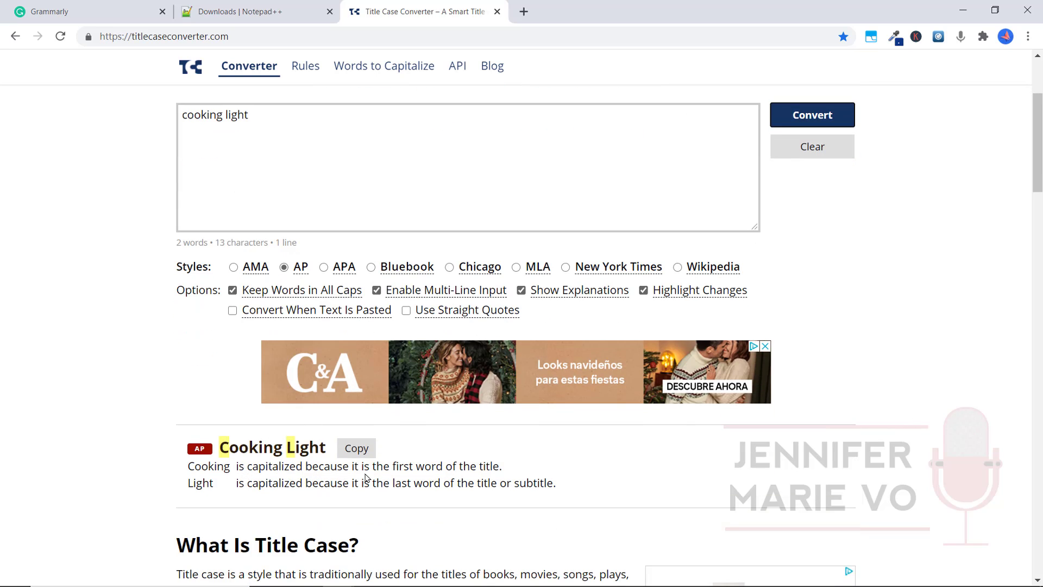
mouse_move(265, 486)
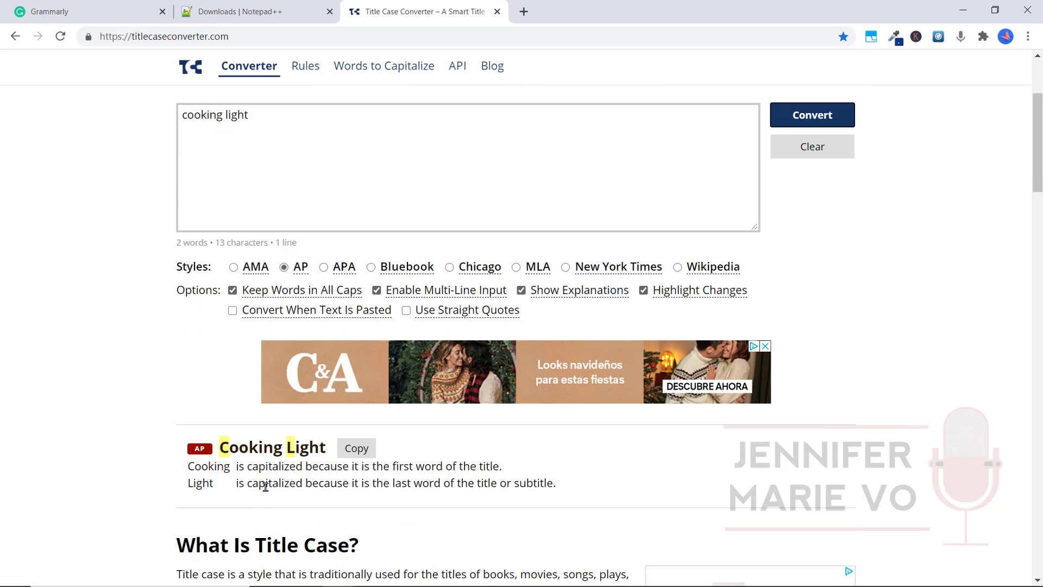
mouse_move(414, 500)
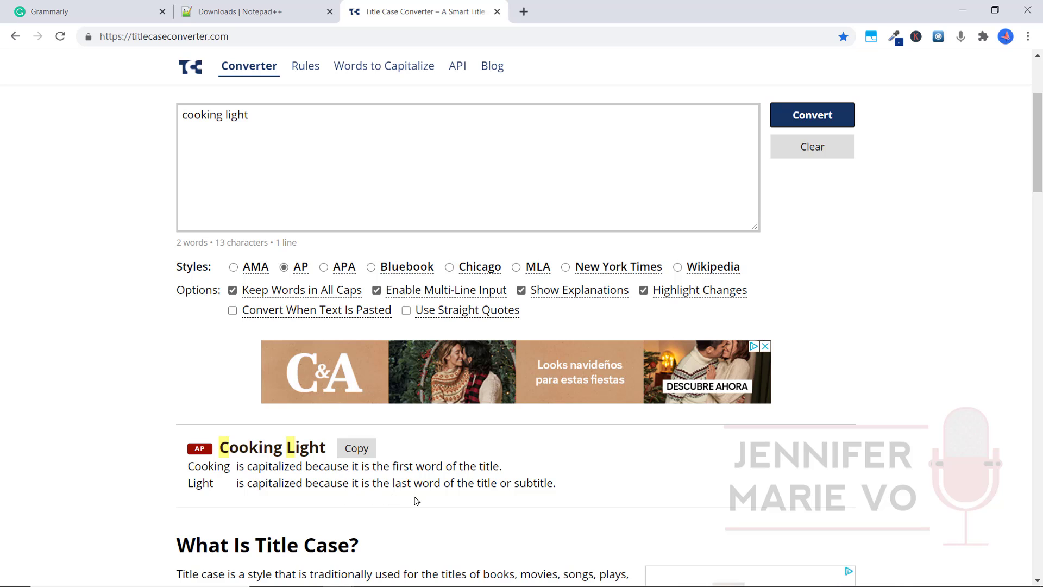
mouse_move(190, 66)
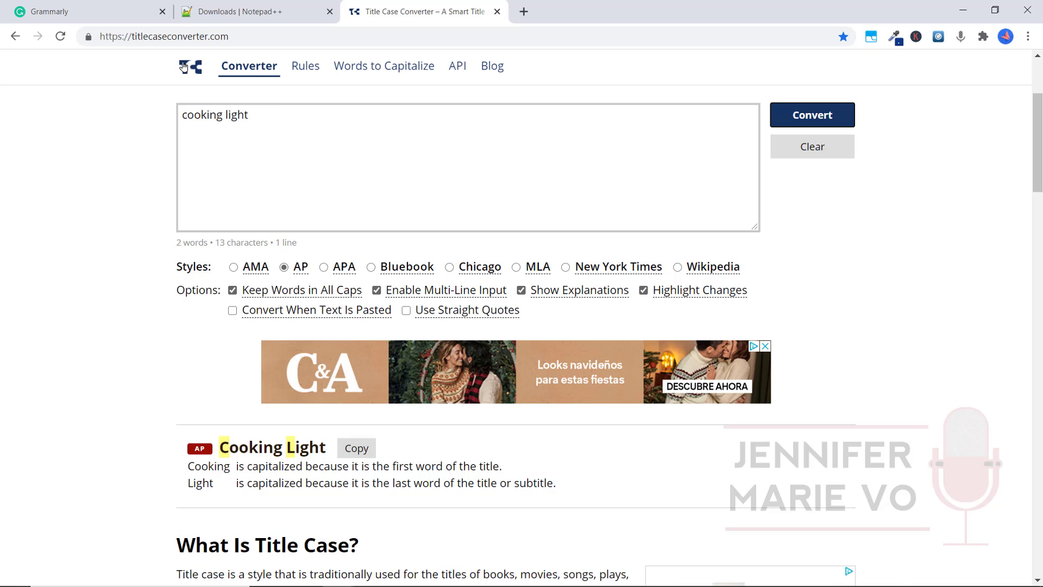
mouse_move(113, 4)
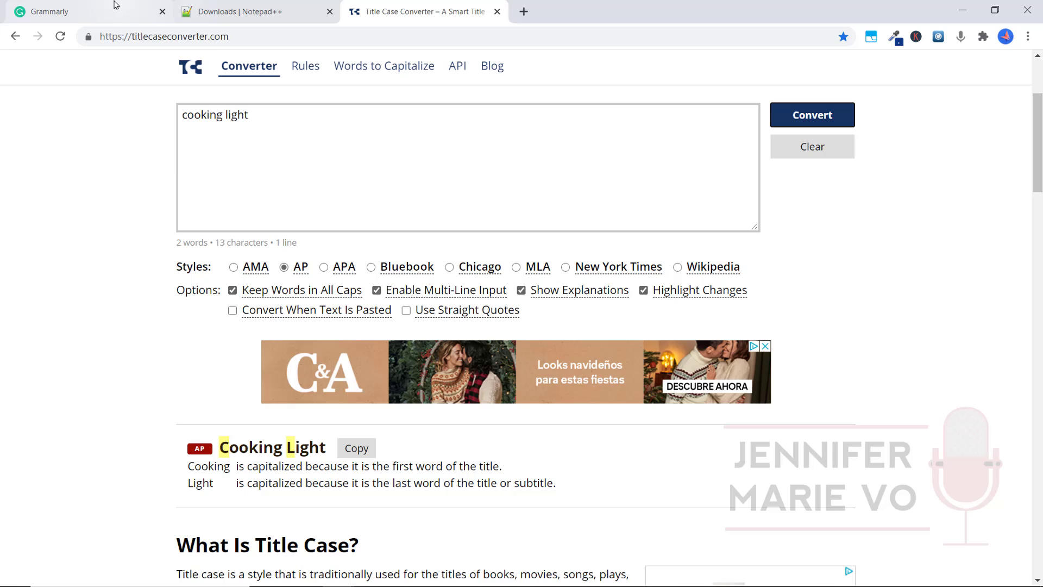
Replace the lowercase 'home alone' in the Grammarly transcript with the converted 'Home Alone'.
left_click(50, 10)
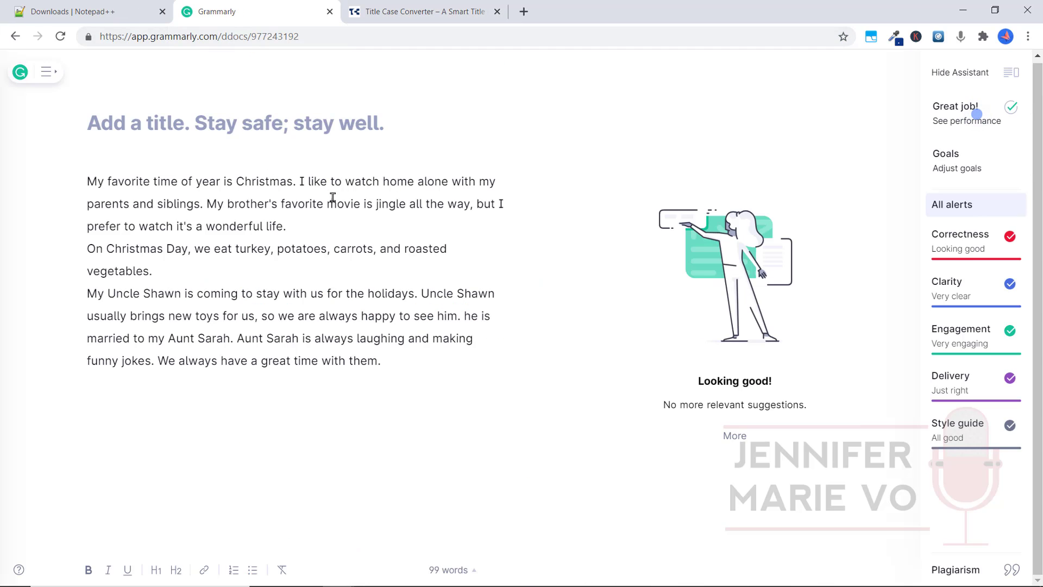
double_click(398, 181)
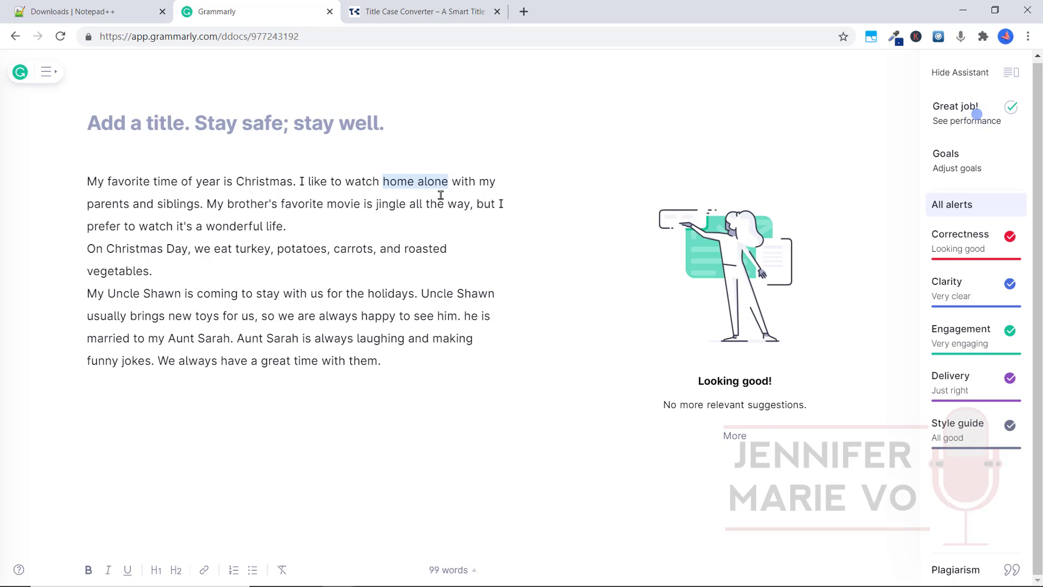
left_click(424, 11)
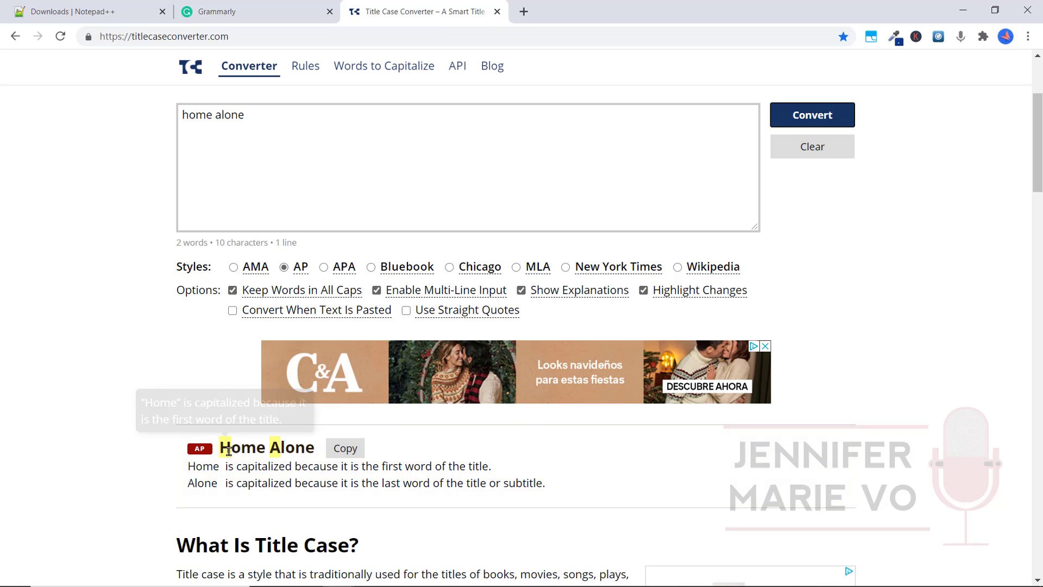
mouse_move(119, 20)
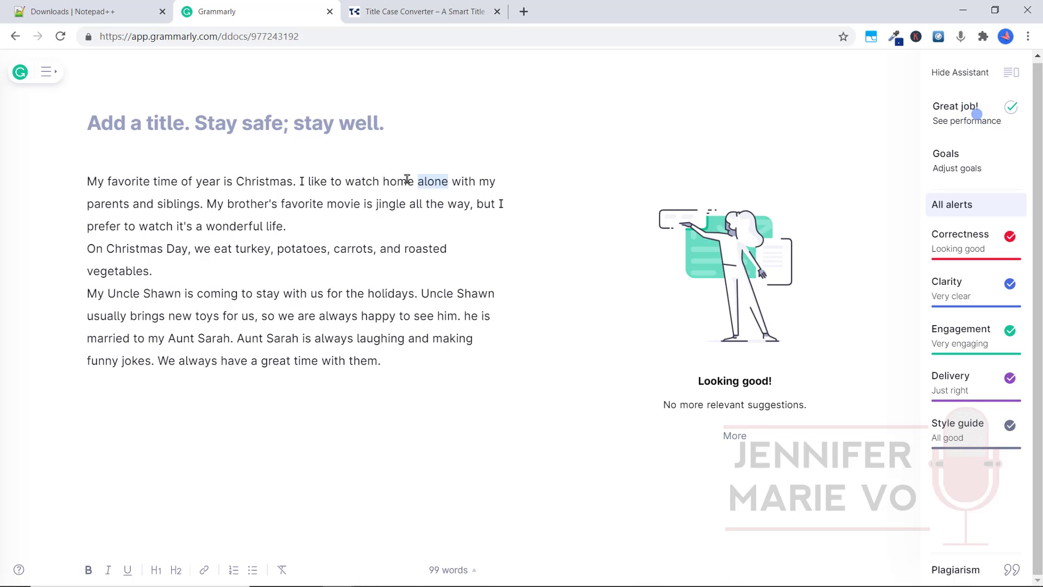
right_click(404, 181)
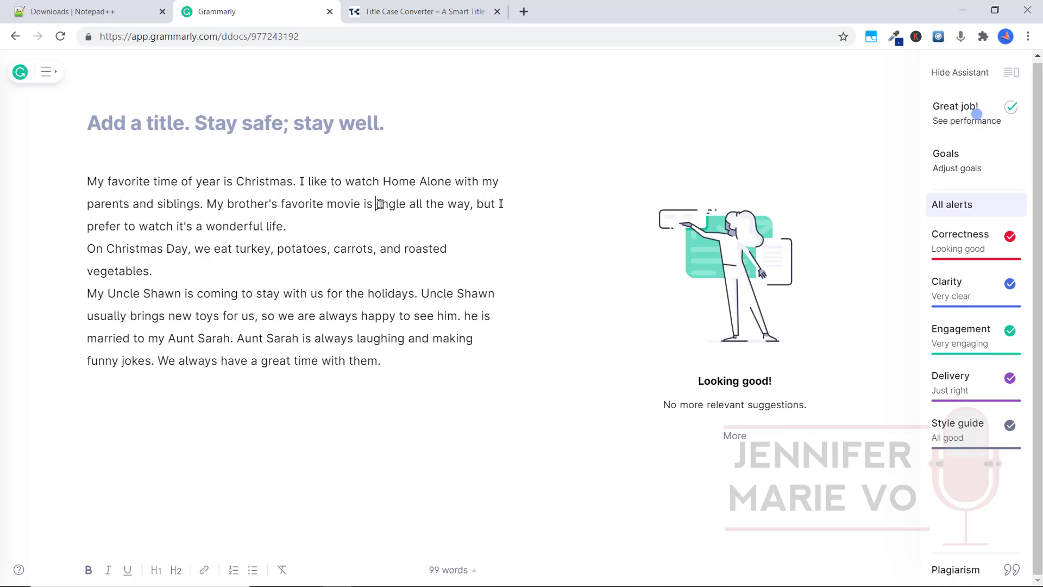
Convert 'jingle all the way' to 'Jingle All the Way' and paste it over the transcript title.
left_click_drag(376, 203, 467, 204)
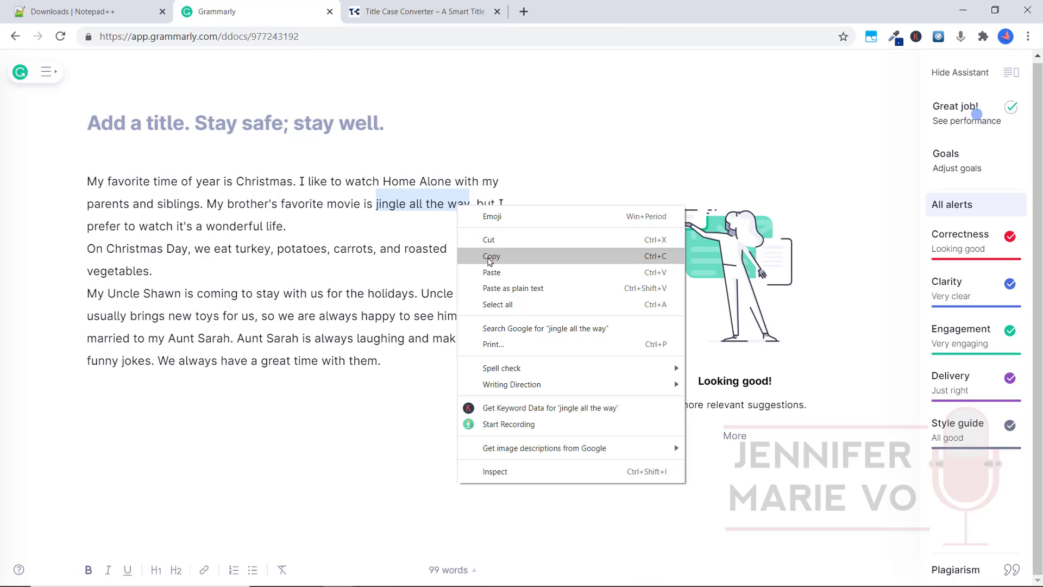
left_click(423, 10)
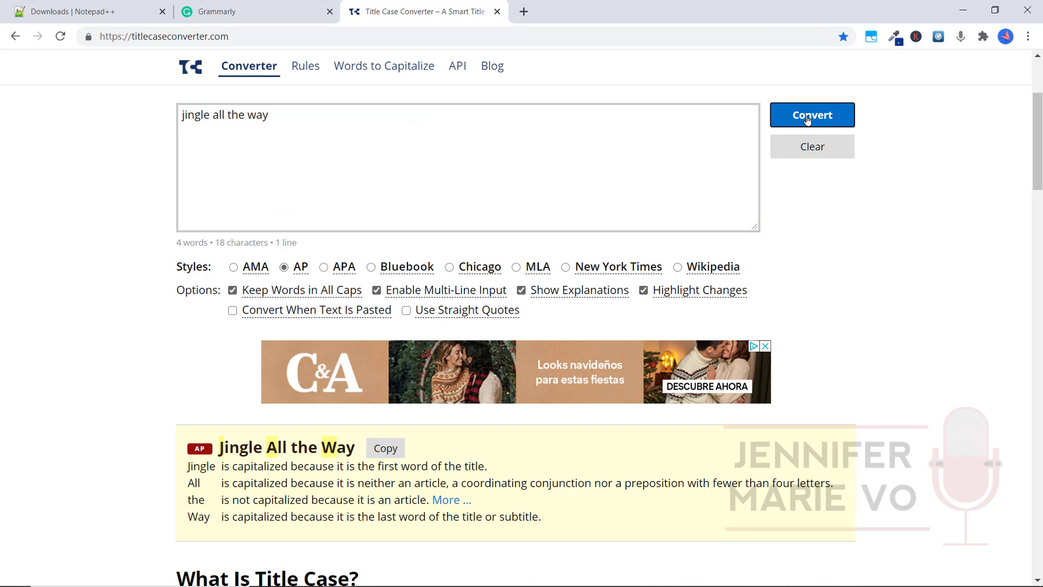
scroll("down", 3)
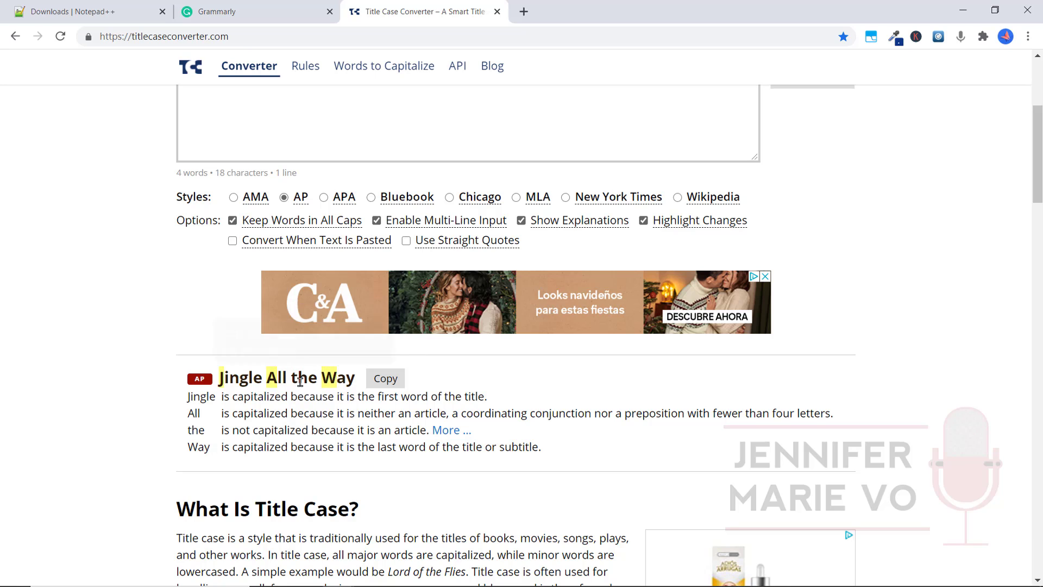
mouse_move(307, 377)
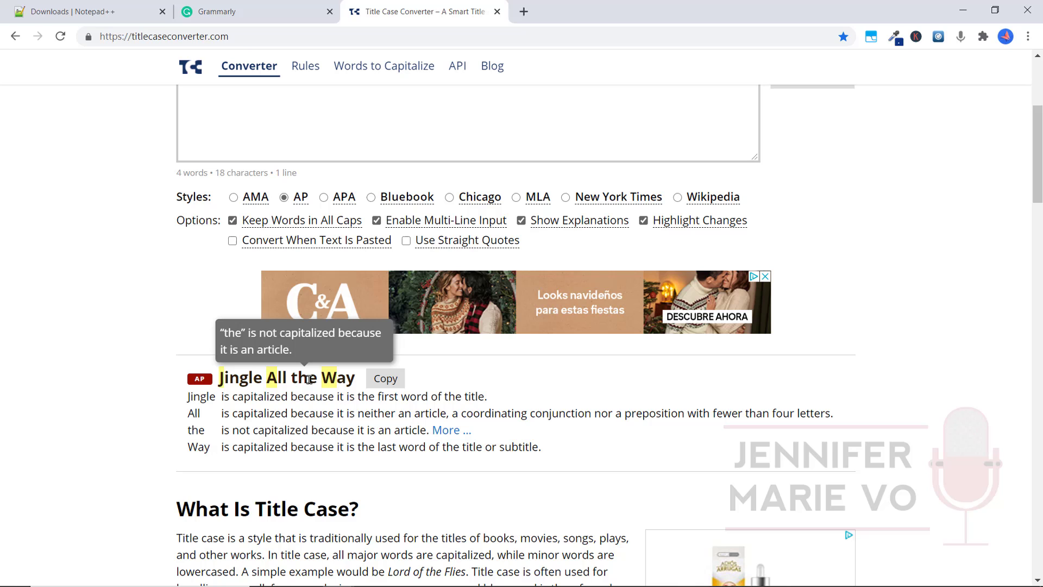
mouse_move(384, 378)
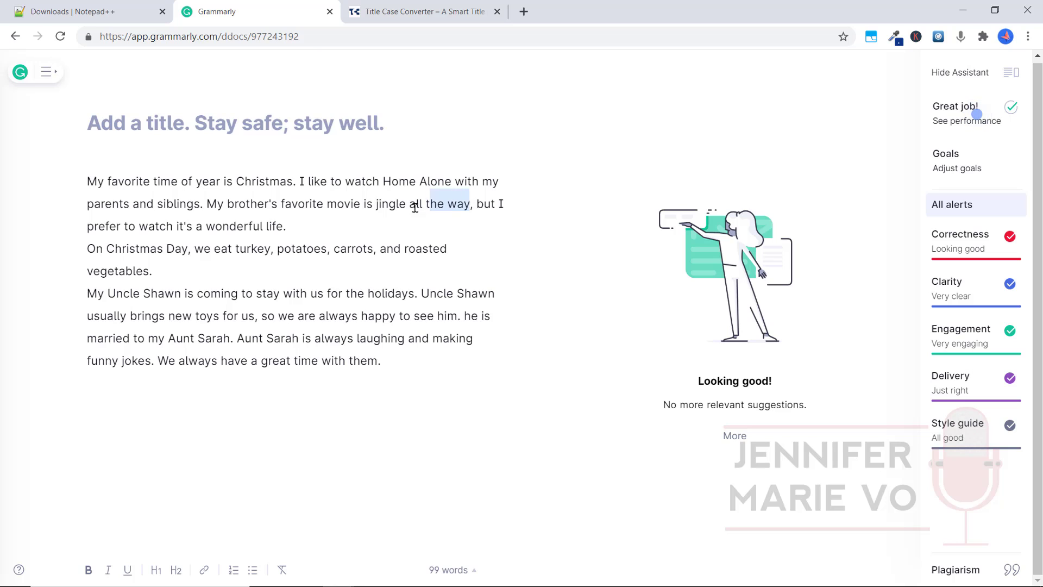
right_click(439, 204)
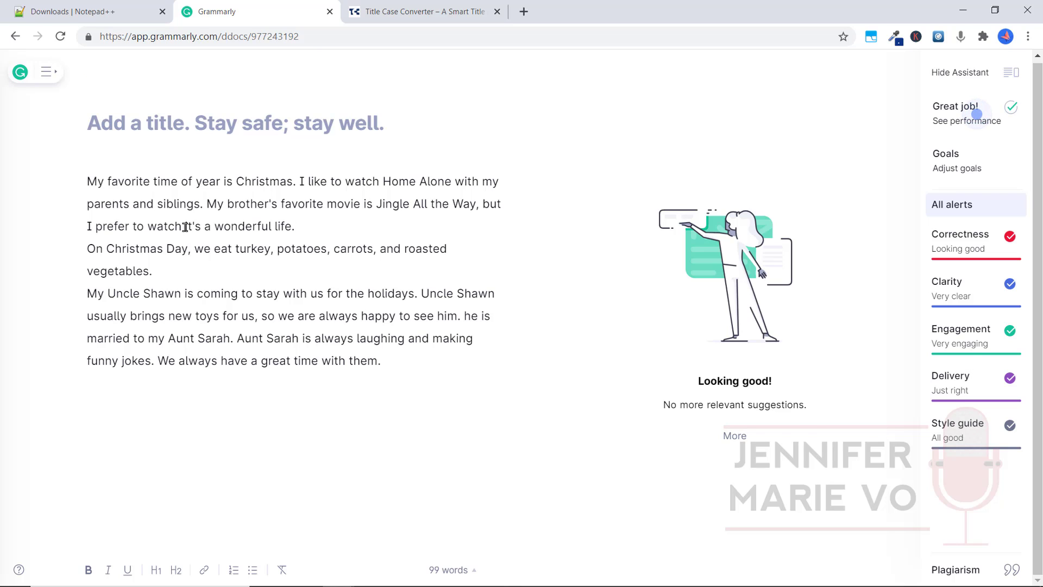
Convert 'it's a wonderful life' to 'It's a Wonderful Life' and paste it over the transcript title.
left_click_drag(183, 225, 283, 226)
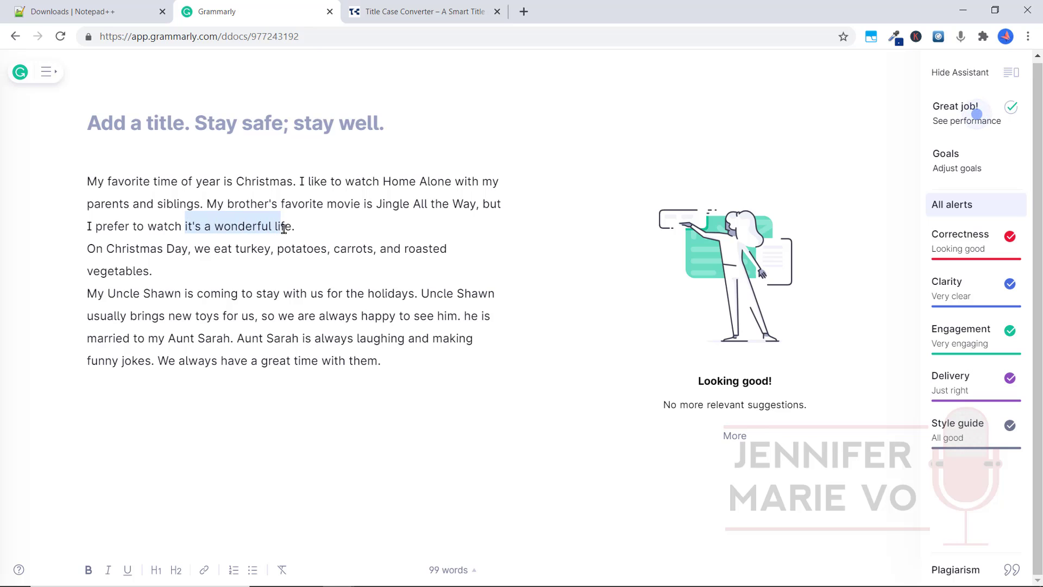
right_click(239, 226)
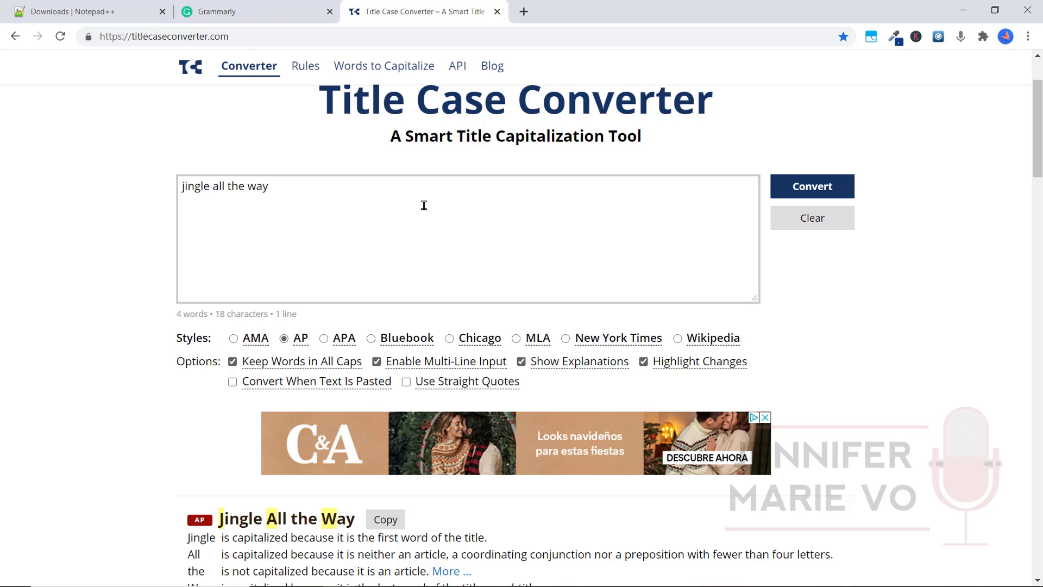
right_click(225, 185)
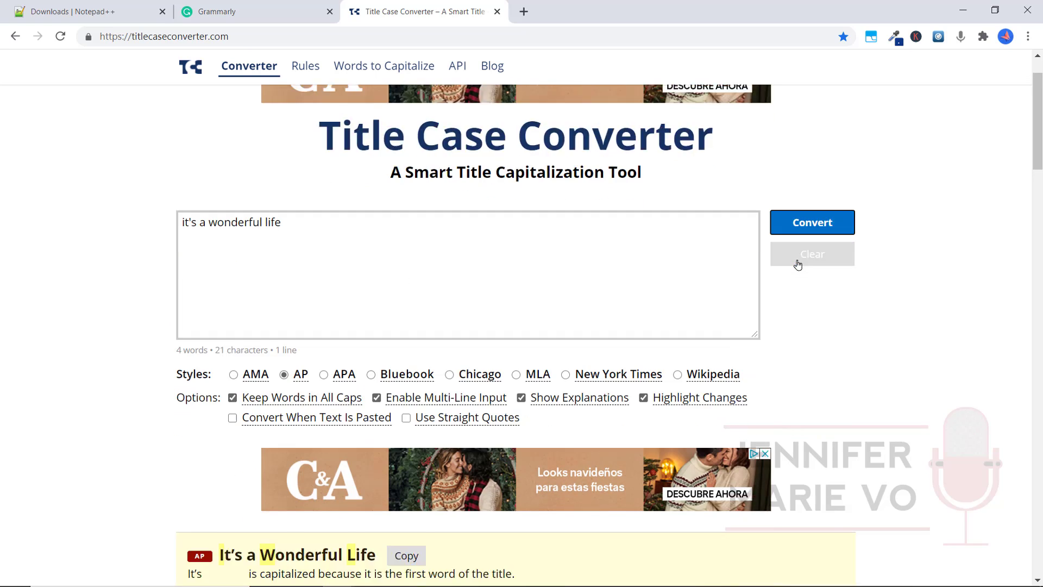
scroll("down", 3)
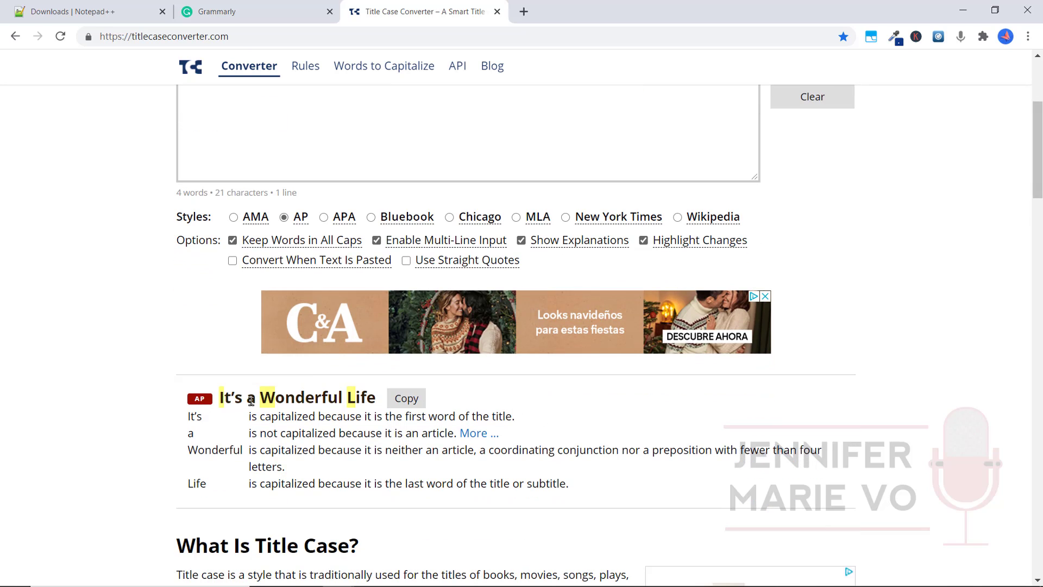
mouse_move(251, 397)
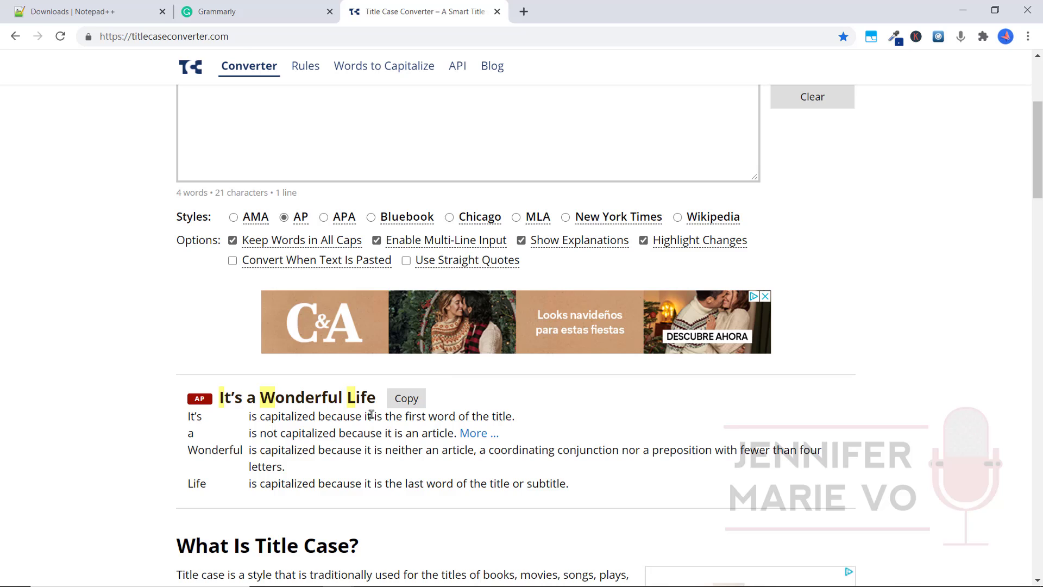
mouse_move(405, 398)
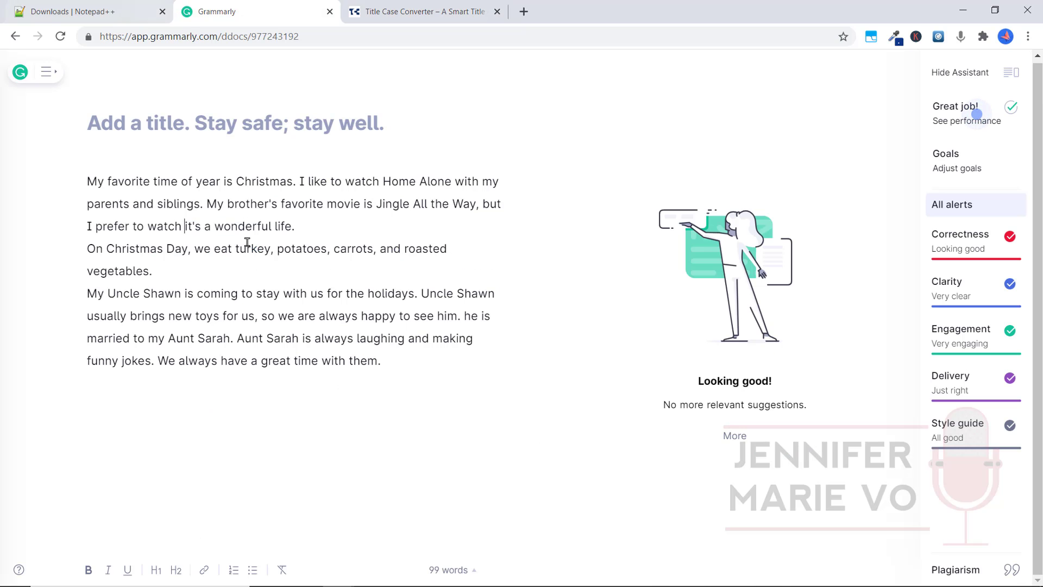
right_click(236, 226)
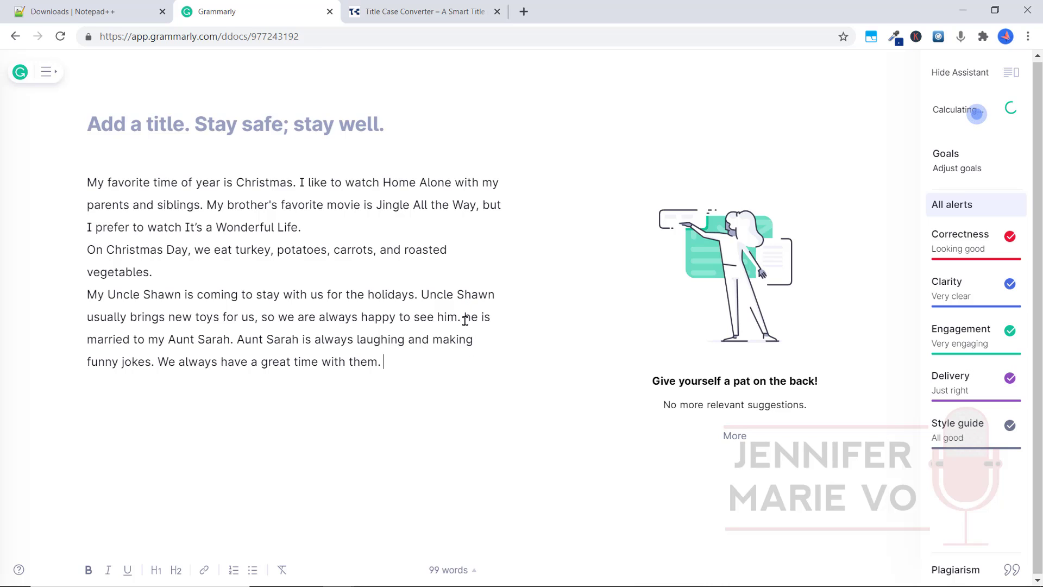
Start 'he is married to my Aunt Sarah' on a new line and accept the 'he → He' correction.
left_click(465, 316)
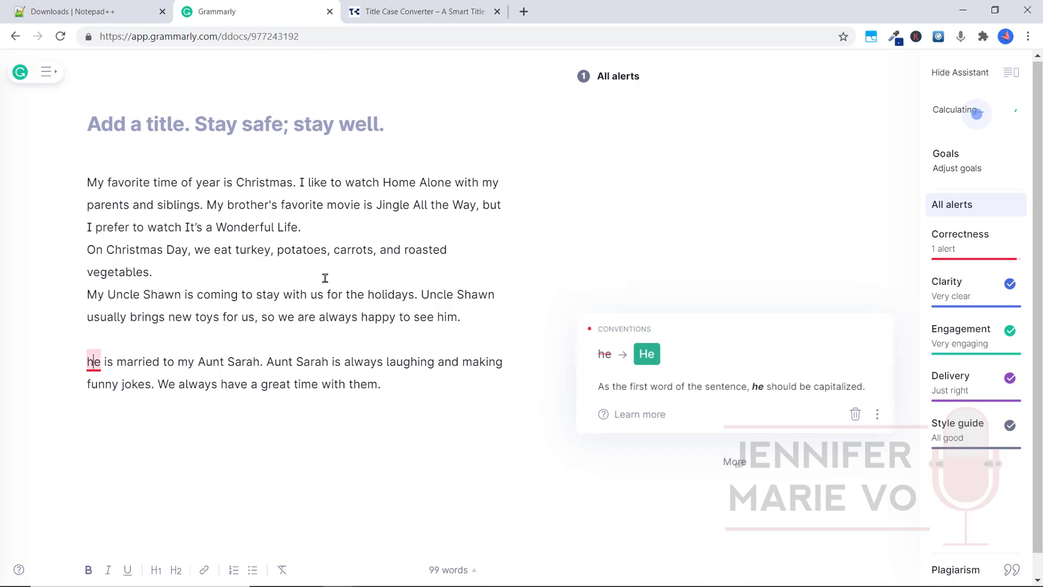
left_click(645, 353)
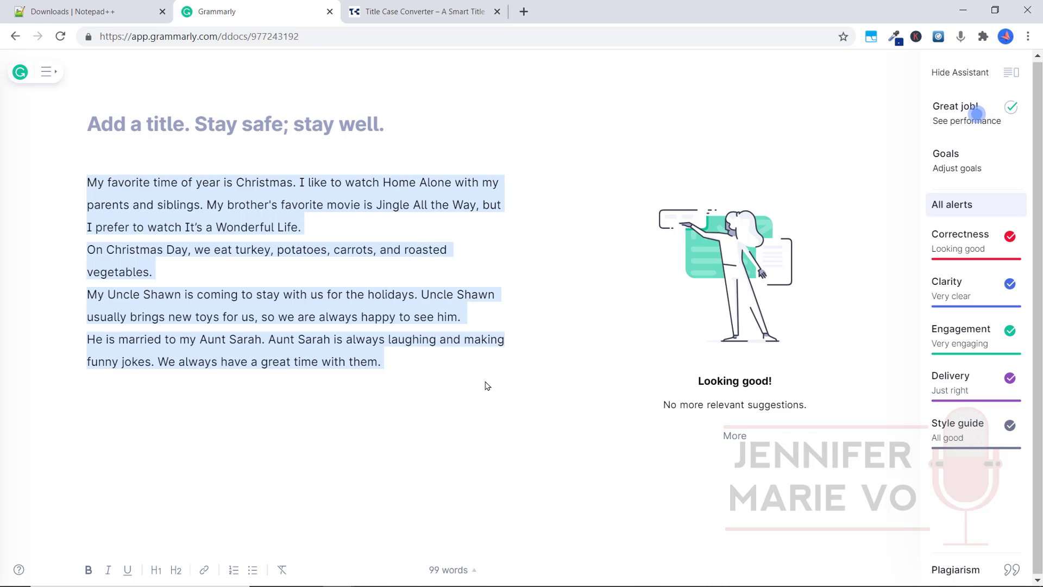
mouse_move(457, 363)
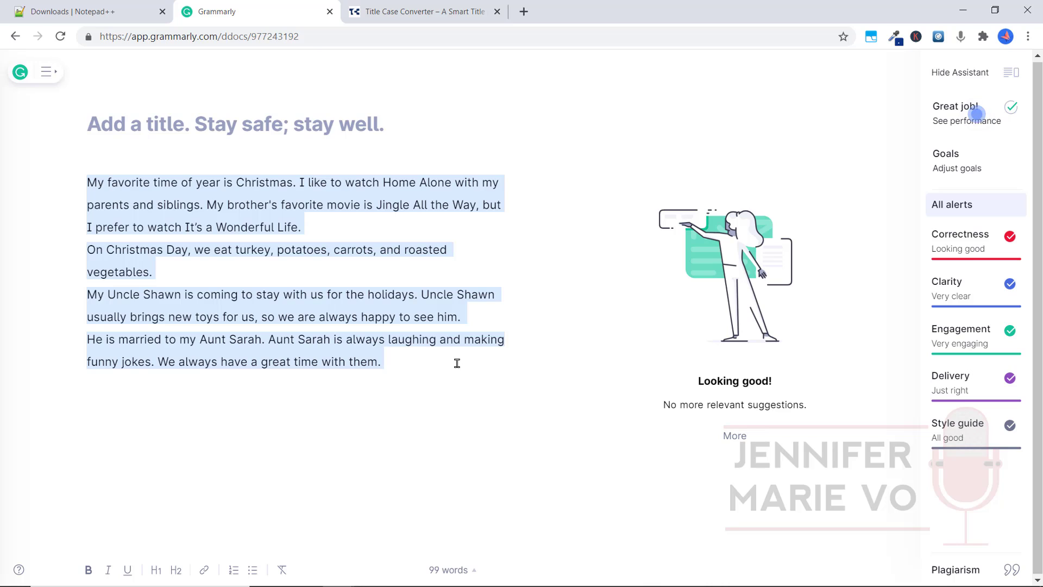
mouse_move(454, 377)
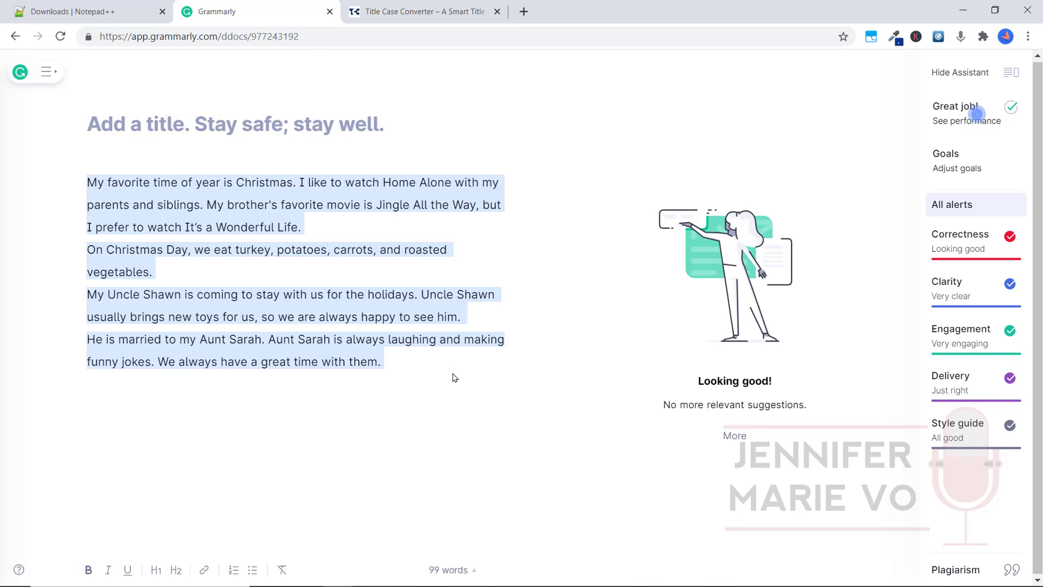
mouse_move(274, 223)
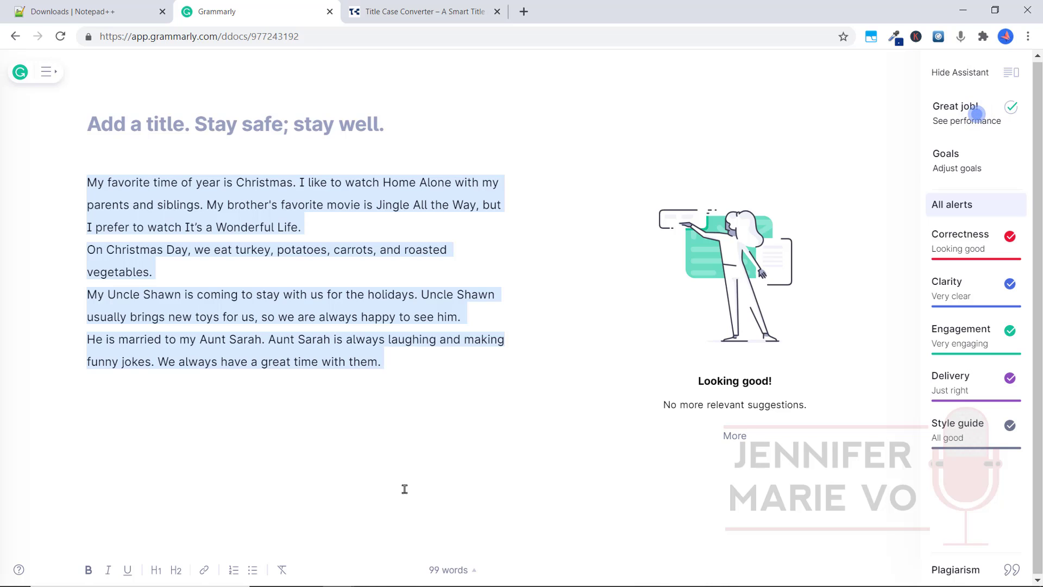
Paste the fully corrected transcript from Grammarly into a new Notepad++ document.
left_click(433, 573)
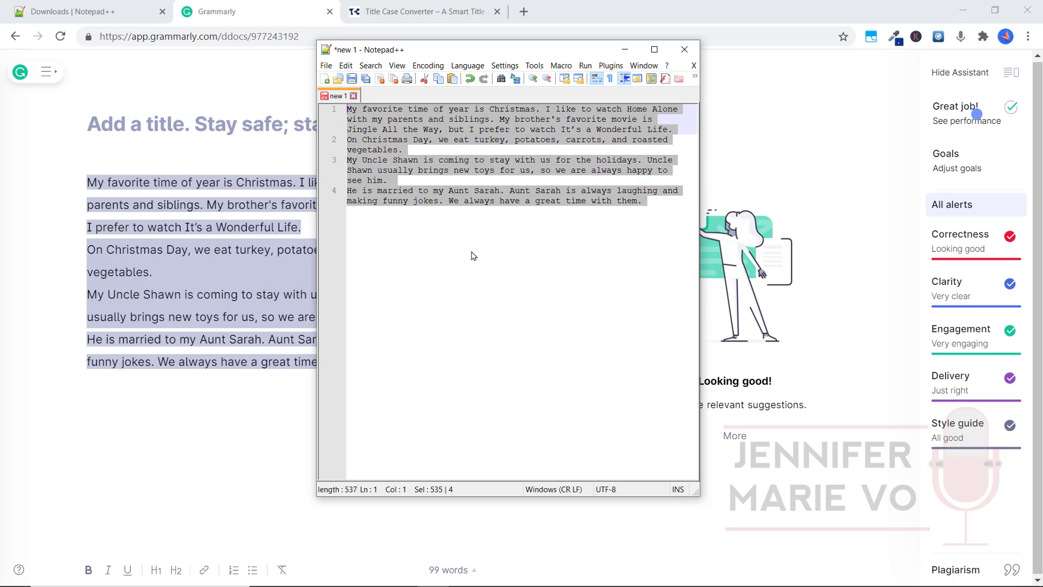
left_click(662, 248)
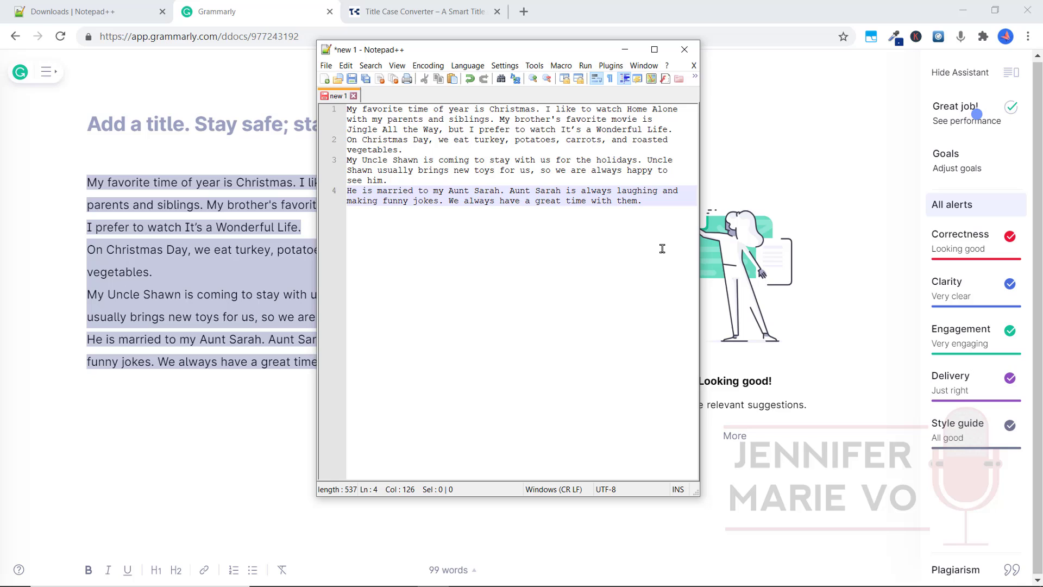
mouse_move(655, 245)
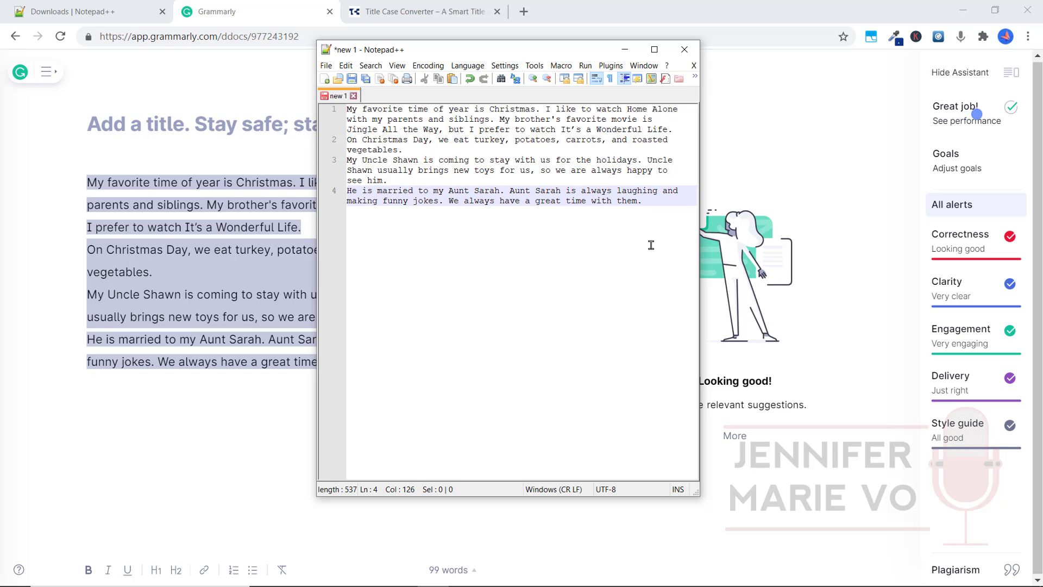
mouse_move(583, 237)
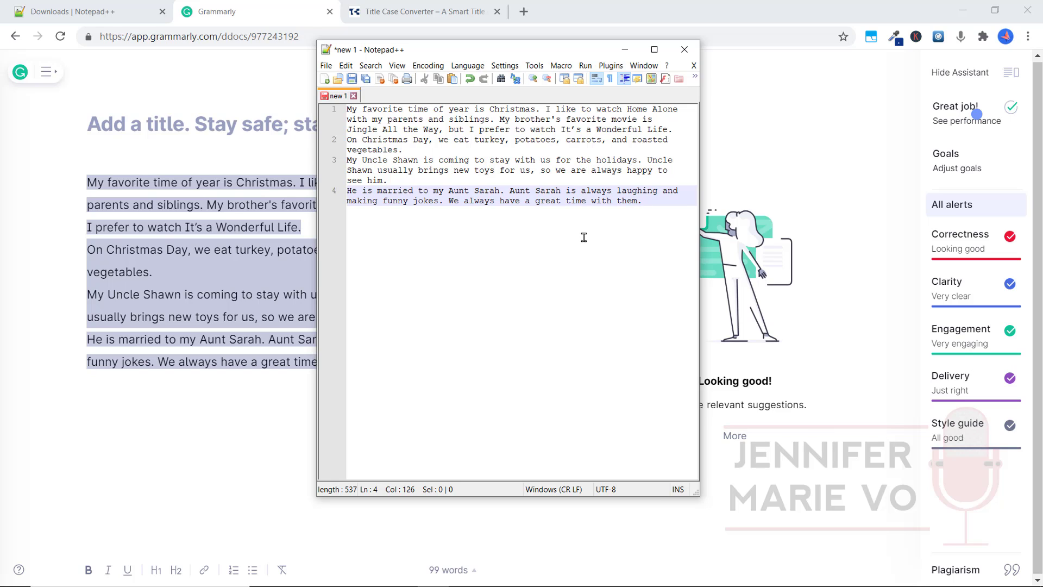